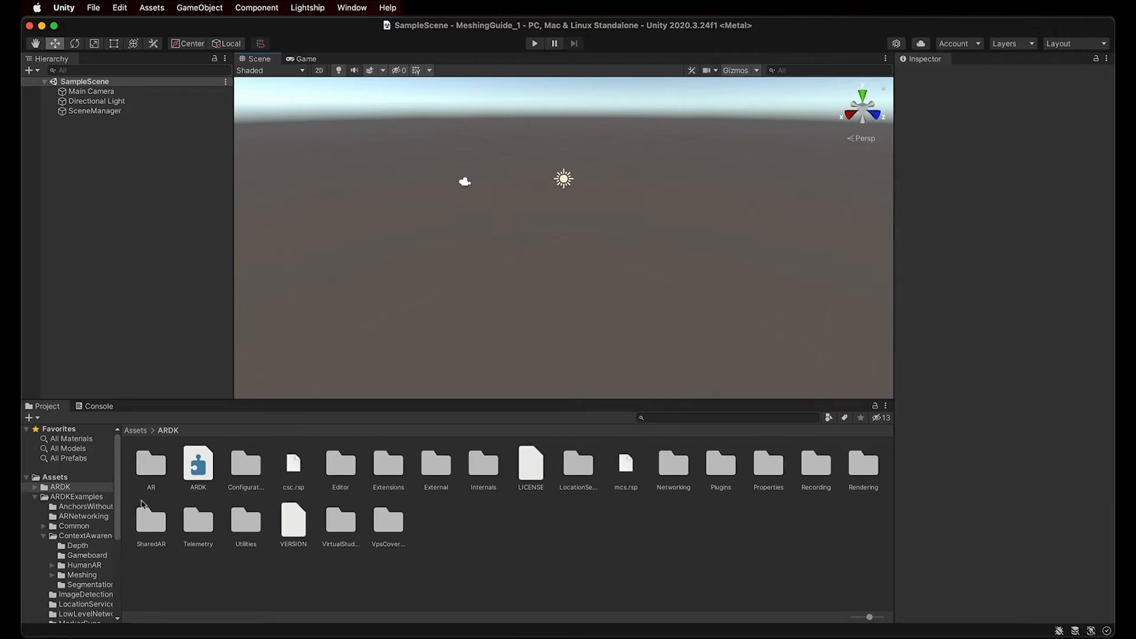
Step: Select SceneManager and expand its AR Session Manager component in the Inspector
{"action": "left_click", "coordinate": [60, 487]}
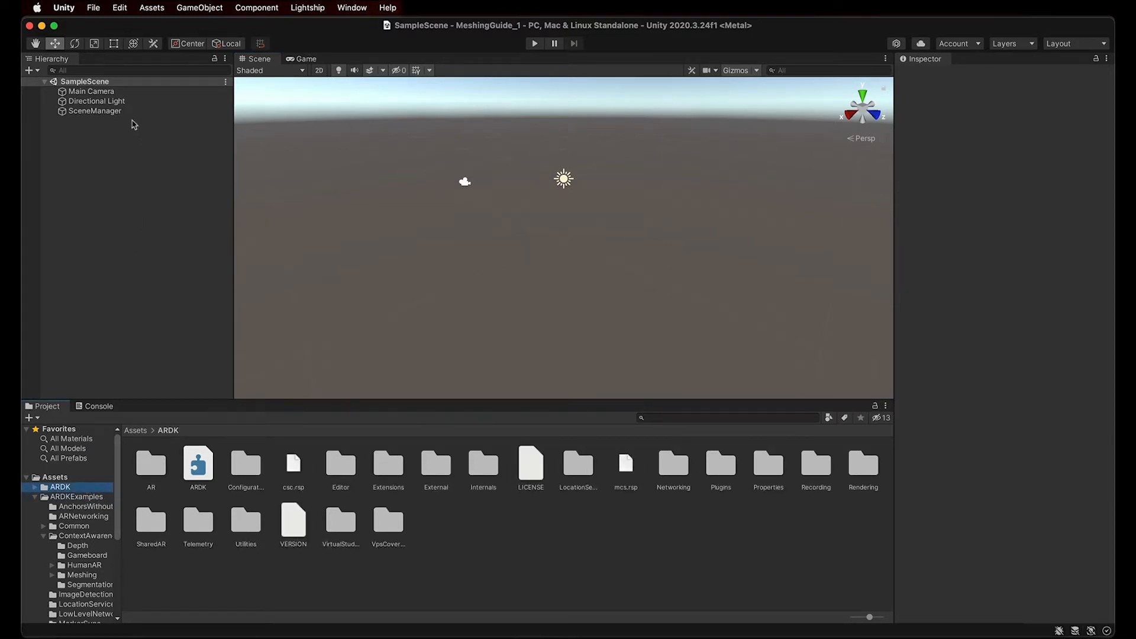
{"action": "left_click", "coordinate": [94, 112]}
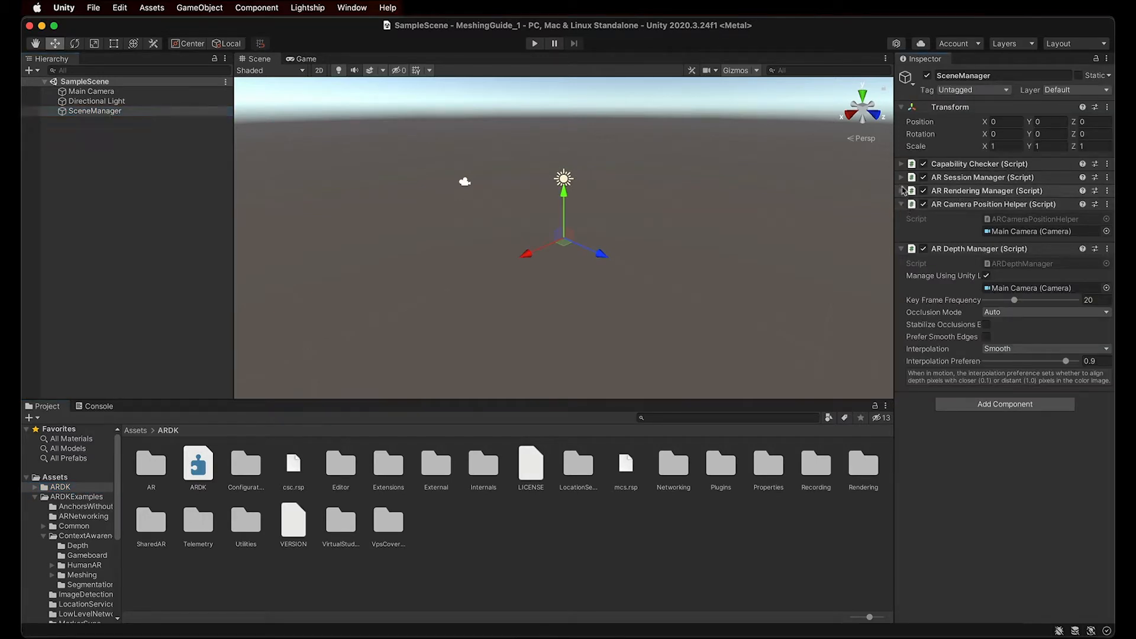
{"action": "left_click", "coordinate": [903, 178]}
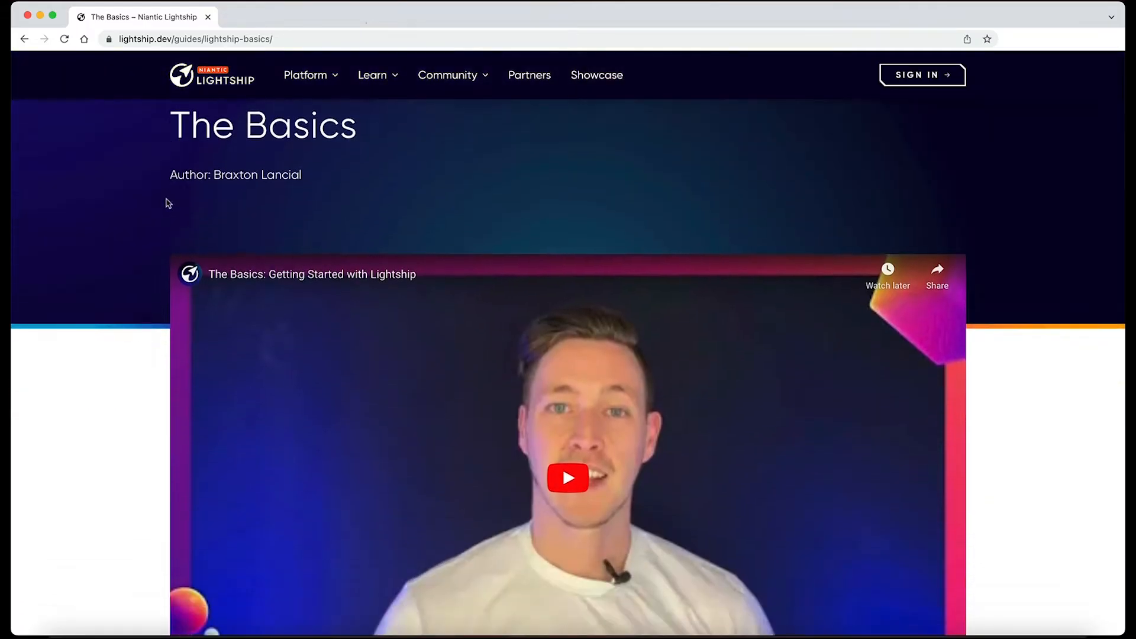
Step: Scroll through the Lightship 'The Basics' guide page in the browser
{"action": "scroll", "scroll_direction": "down", "scroll_amount": 3}
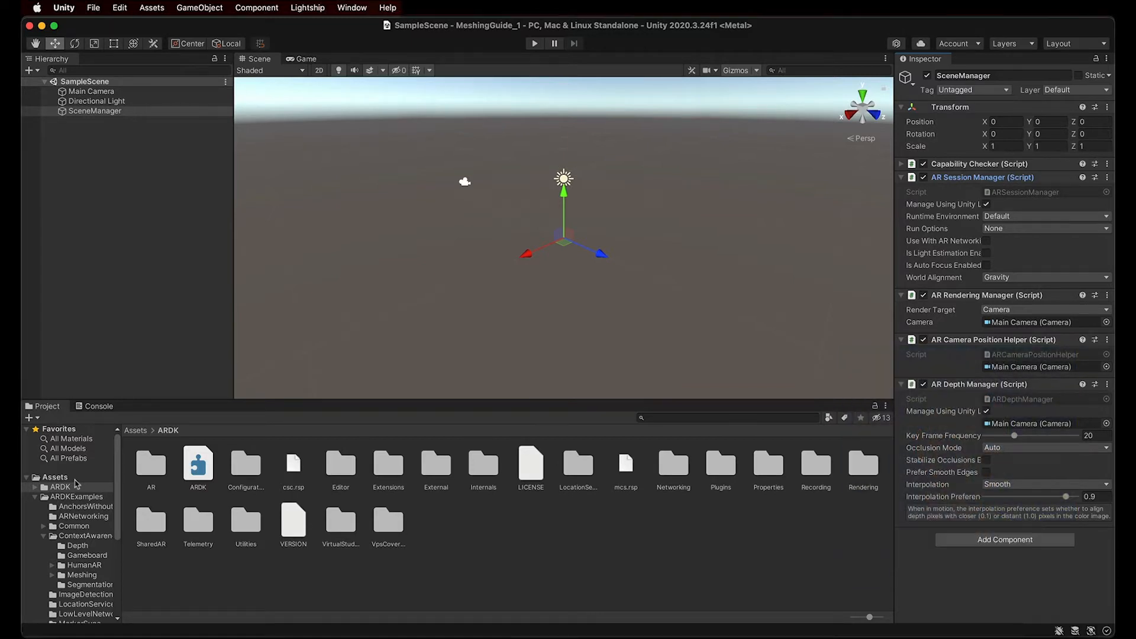
Step: Search the project assets for 'ar' and add the ARMesh prefab to the scene
{"action": "left_click", "coordinate": [54, 477]}
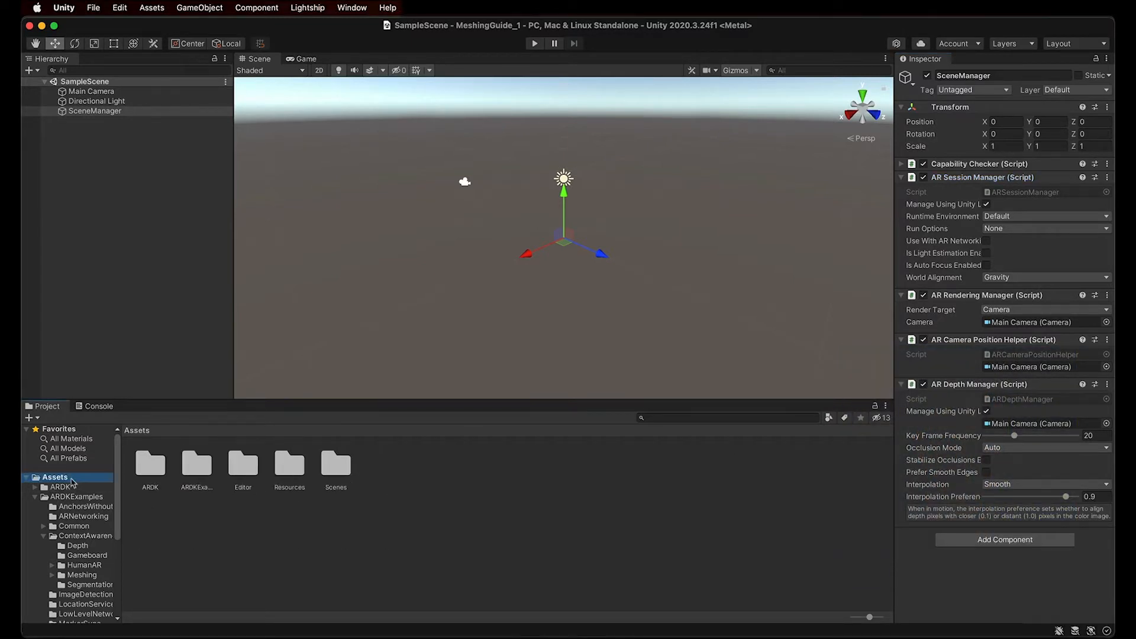
{"action": "type", "text": "armesh"}
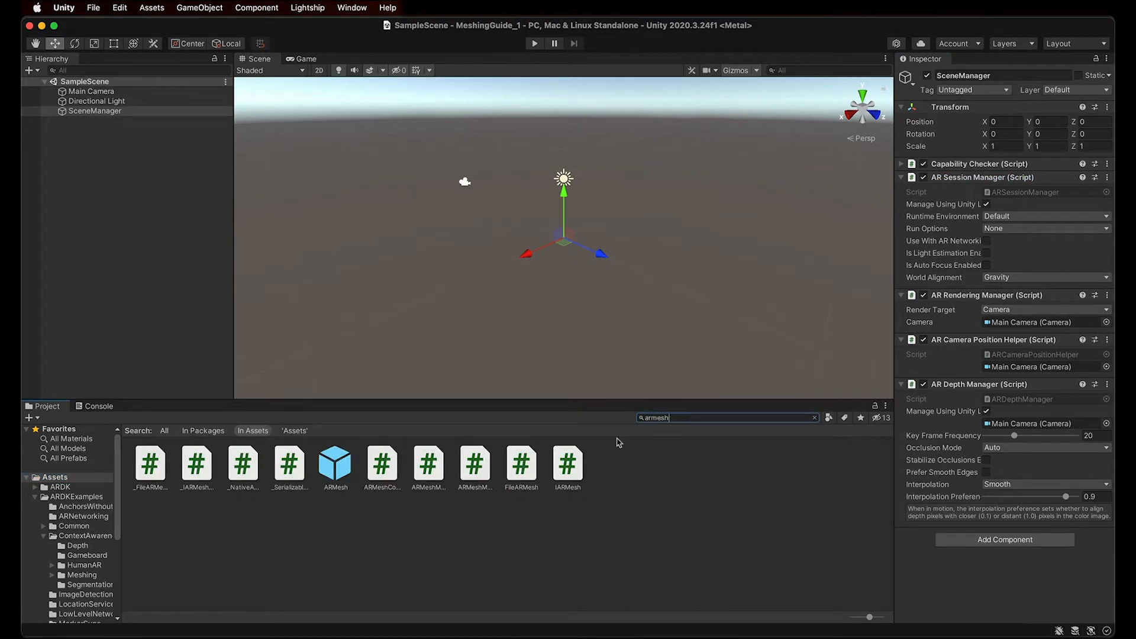
{"action": "left_click", "coordinate": [335, 464]}
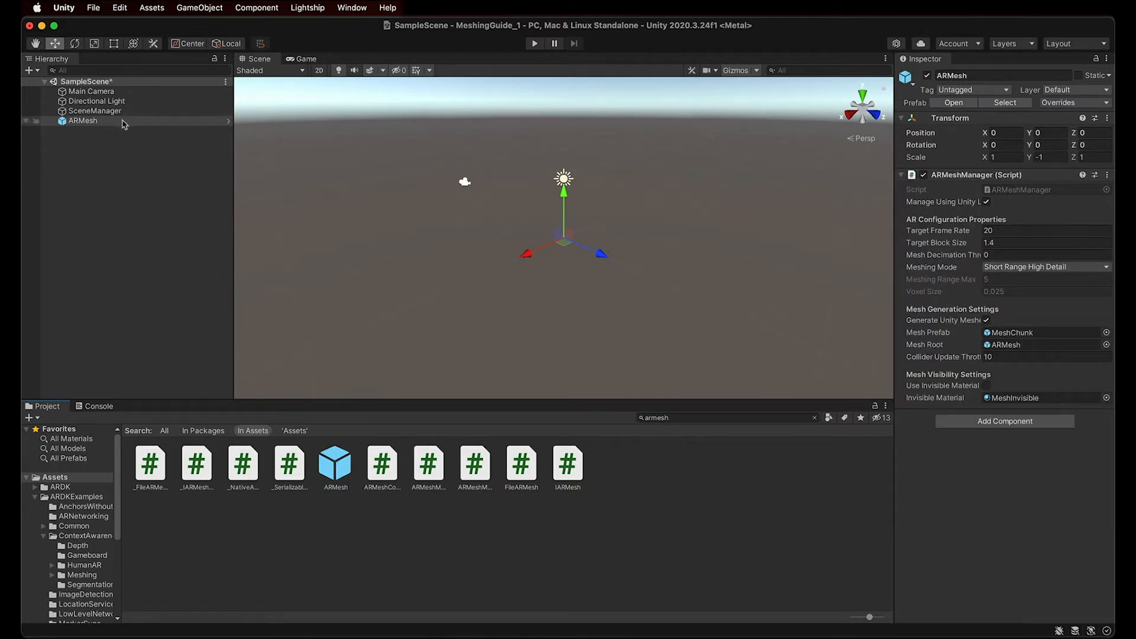
{"action": "left_click", "coordinate": [83, 120]}
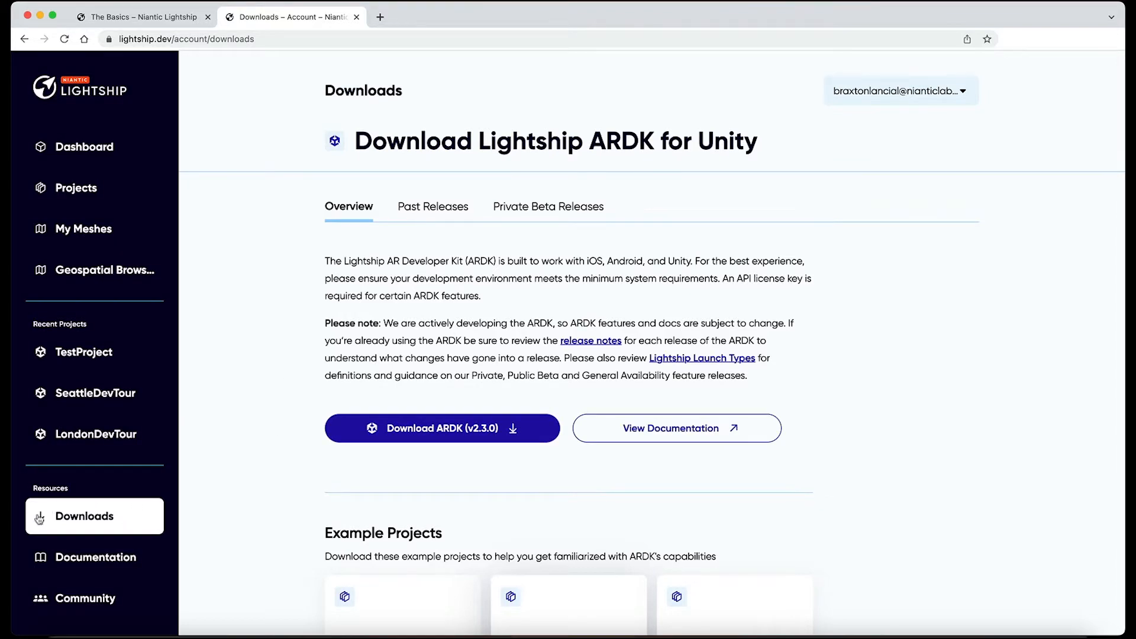
Step: Scroll the downloads page to find the sample mock meshes
{"action": "scroll", "scroll_direction": "down", "scroll_amount": 3}
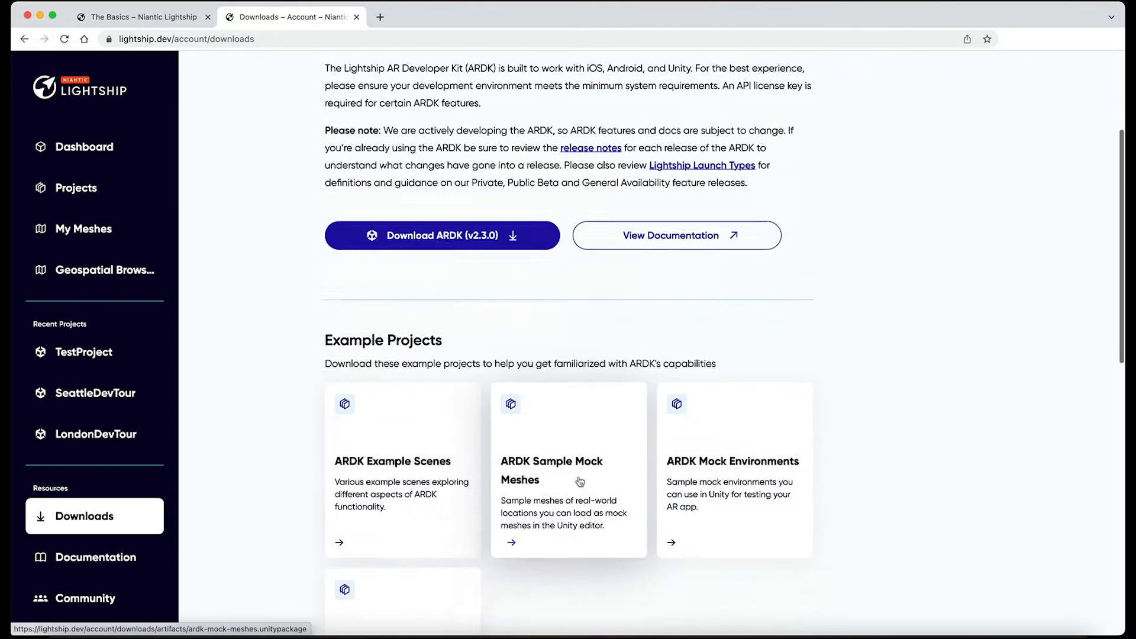
{"action": "scroll", "scroll_direction": "down", "scroll_amount": 3}
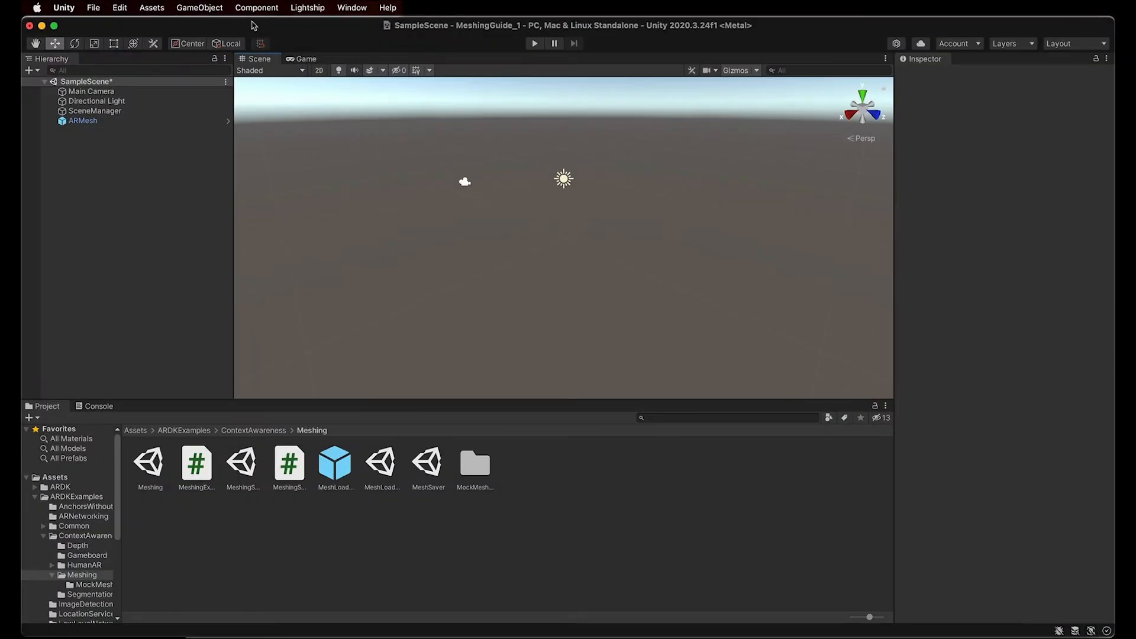
Step: Import the ardk-mock-meshes.unitypackage custom package with all its files
{"action": "left_click", "coordinate": [151, 7]}
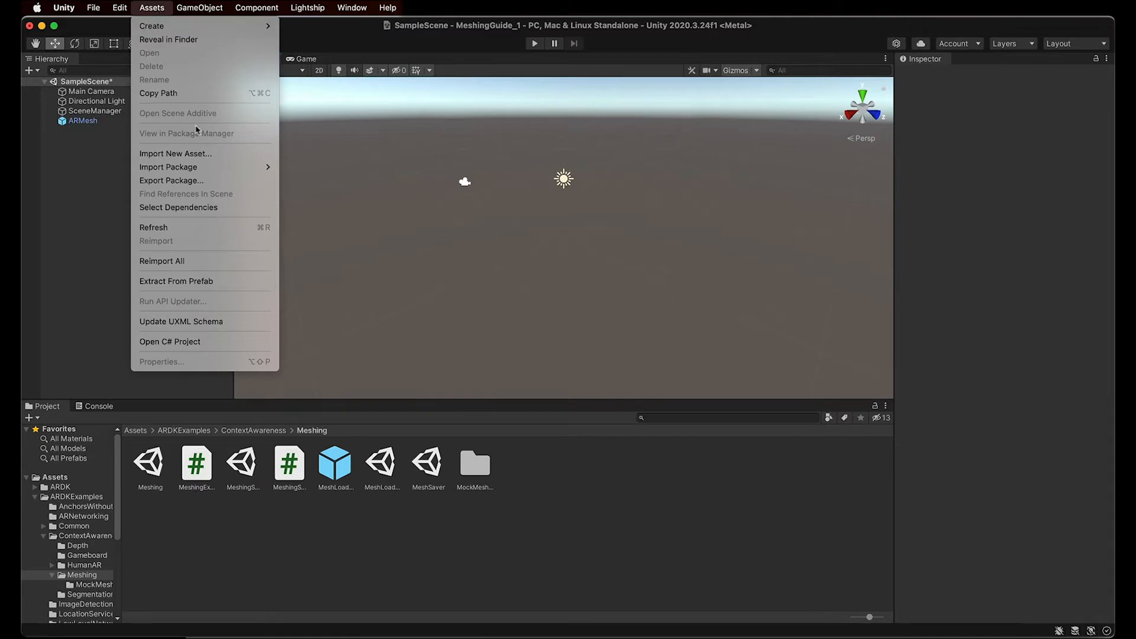
{"action": "mouse_move", "coordinate": [168, 166]}
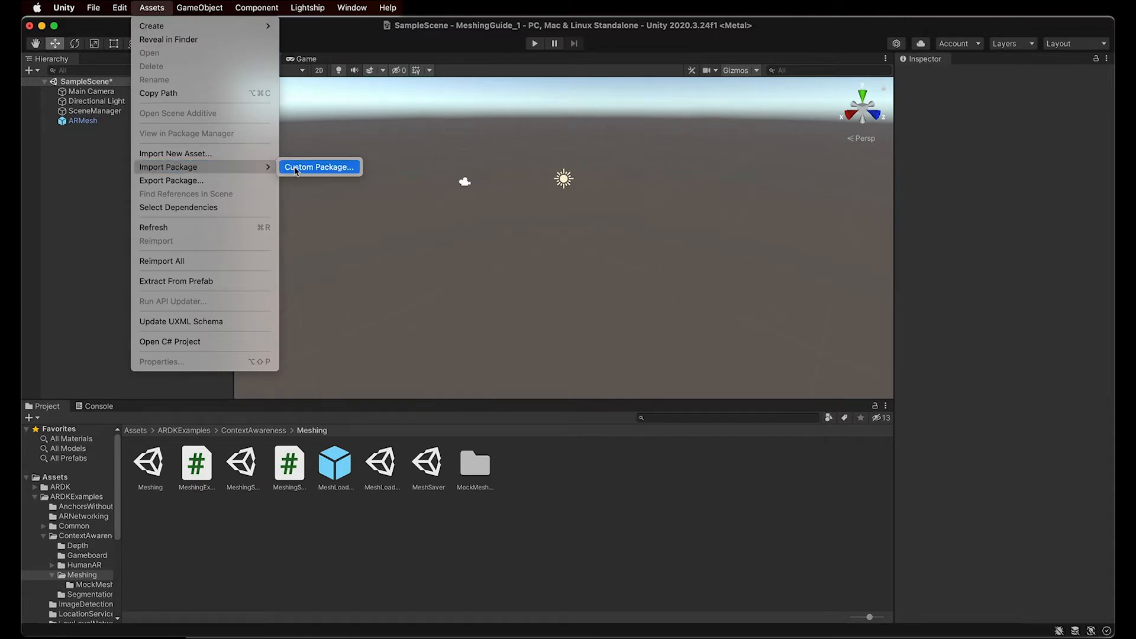
{"action": "left_click", "coordinate": [318, 167]}
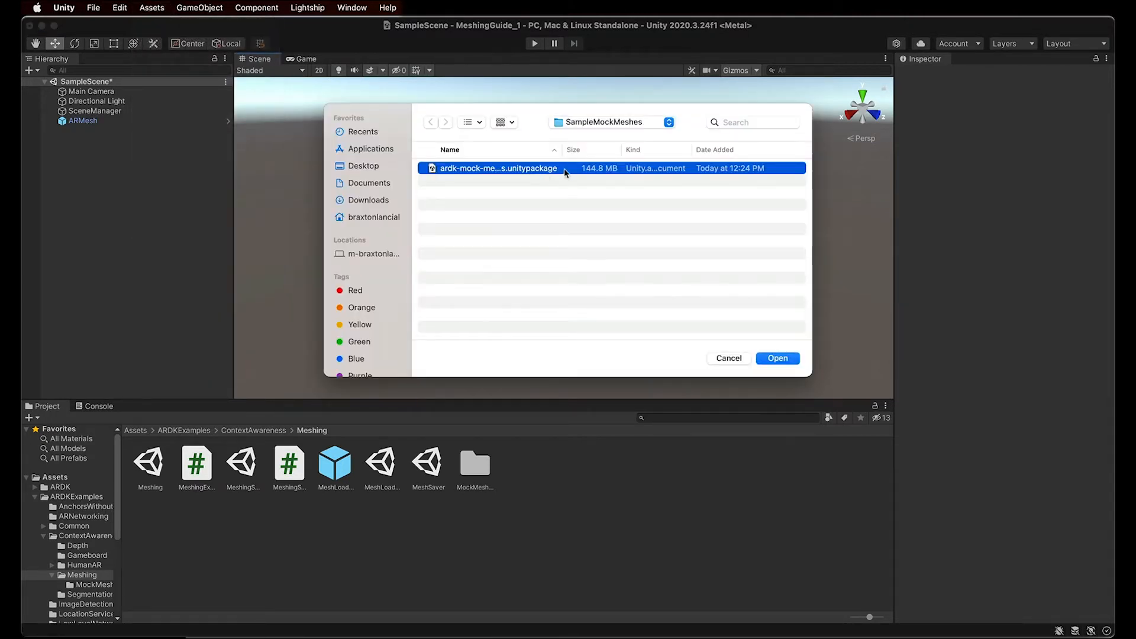
{"action": "left_click", "coordinate": [776, 358]}
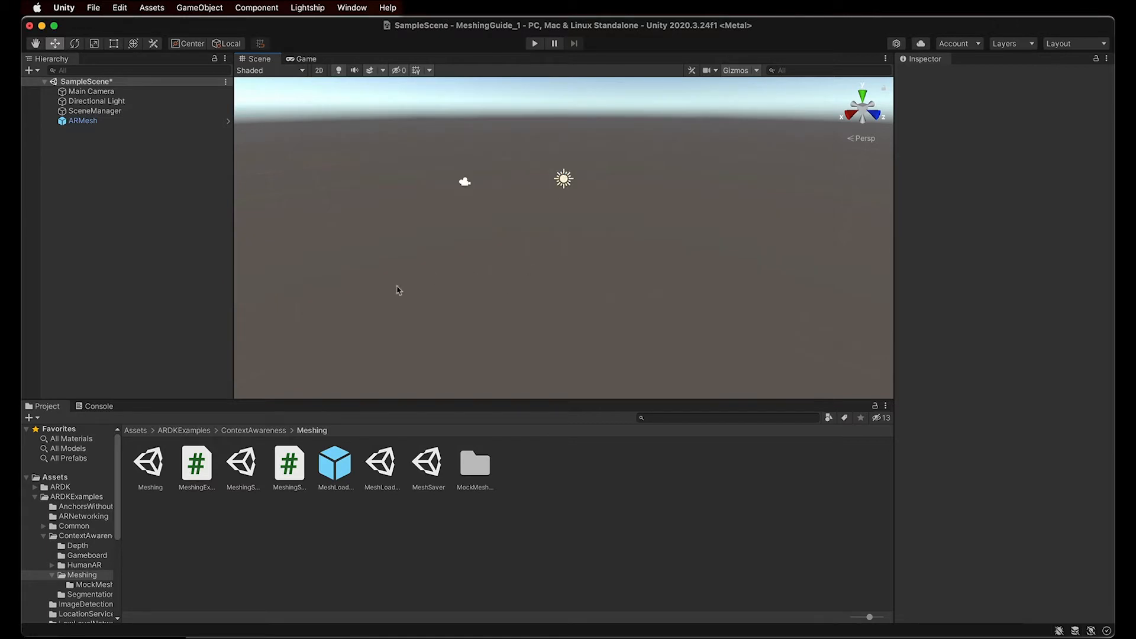
{"action": "double_click", "coordinate": [475, 464]}
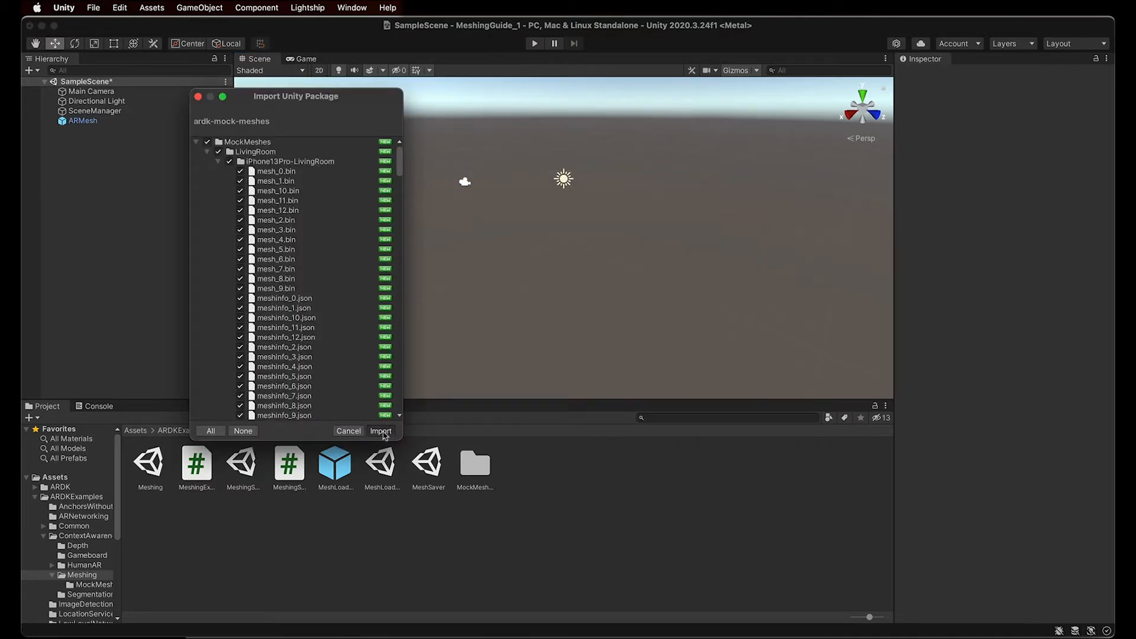
{"action": "left_click", "coordinate": [380, 431]}
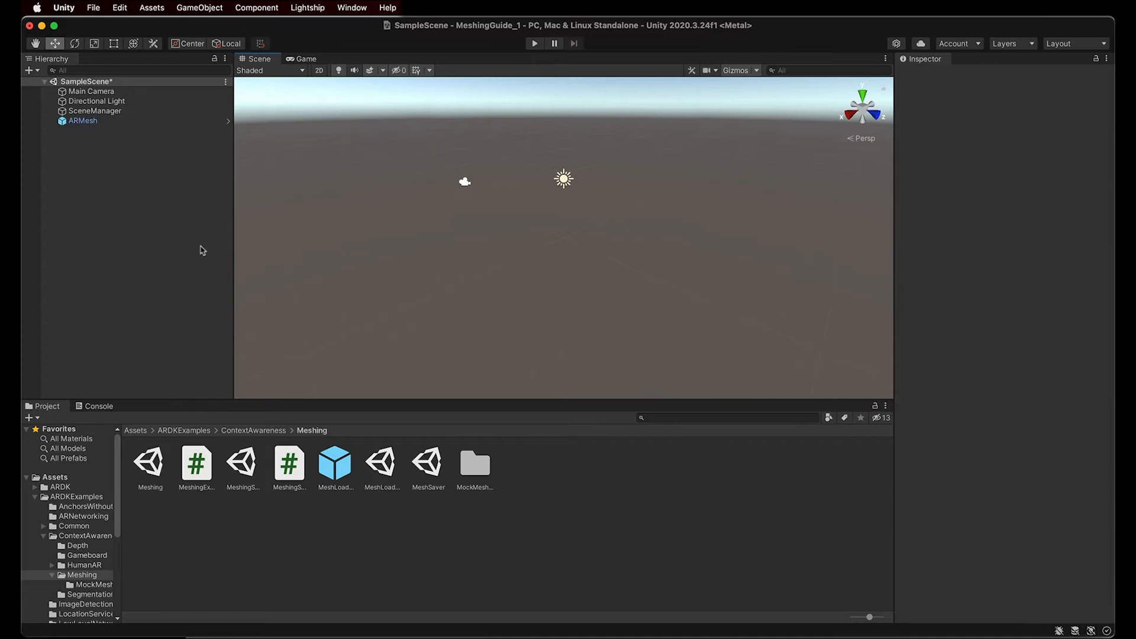
{"action": "mouse_move", "coordinate": [173, 230]}
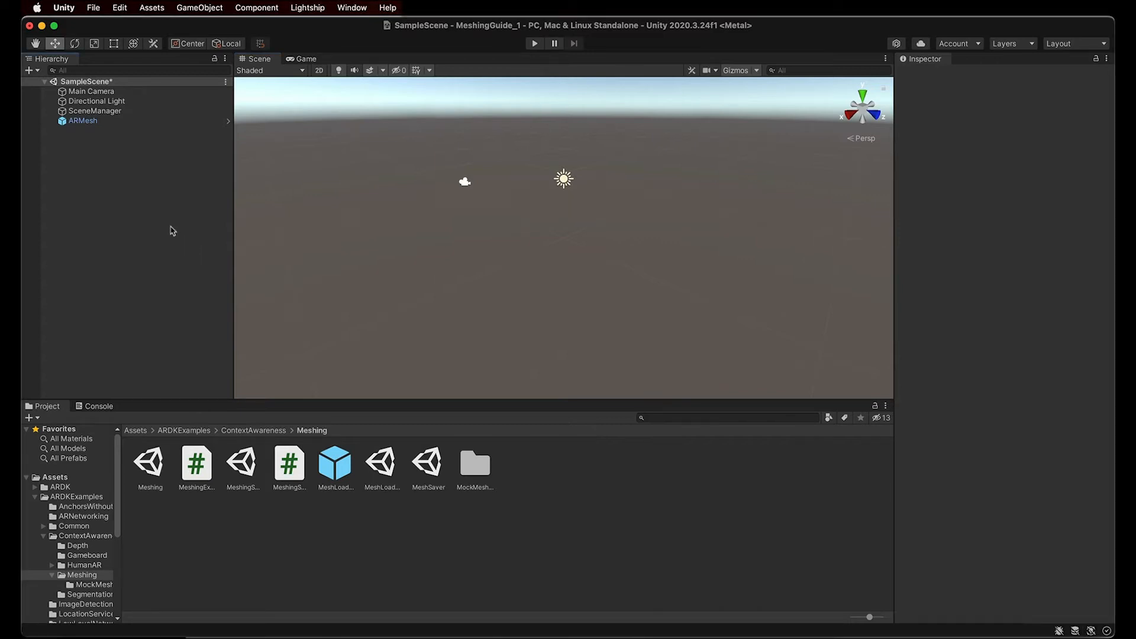
Step: Create an empty MockMeshManager object and give it a Mock Mesh component
{"action": "right_click", "coordinate": [173, 231]}
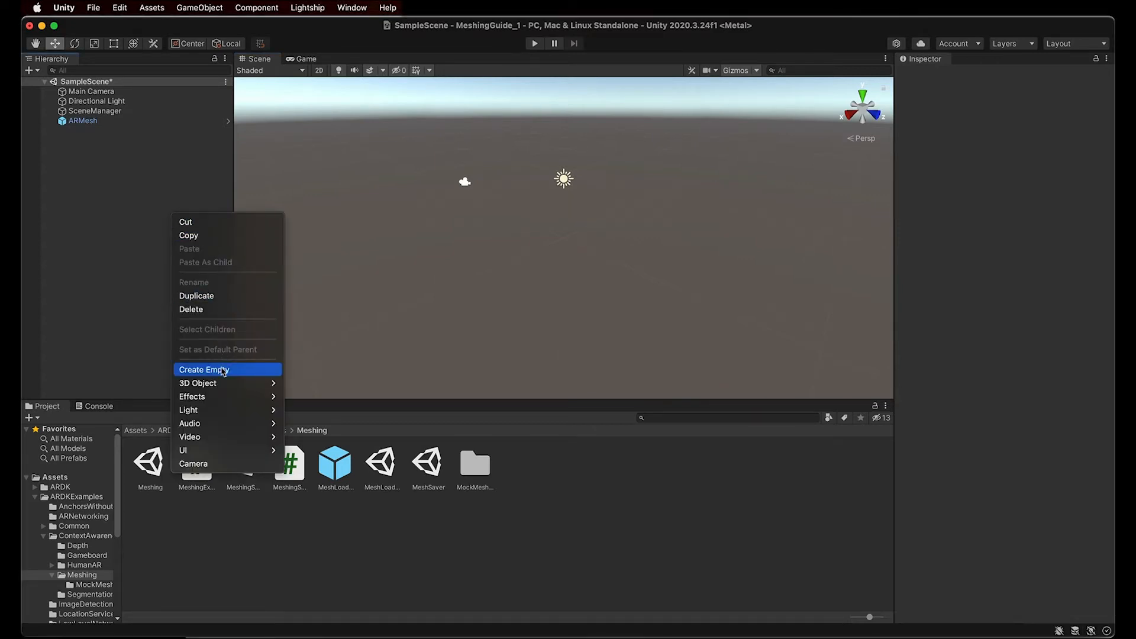
{"action": "left_click", "coordinate": [205, 369]}
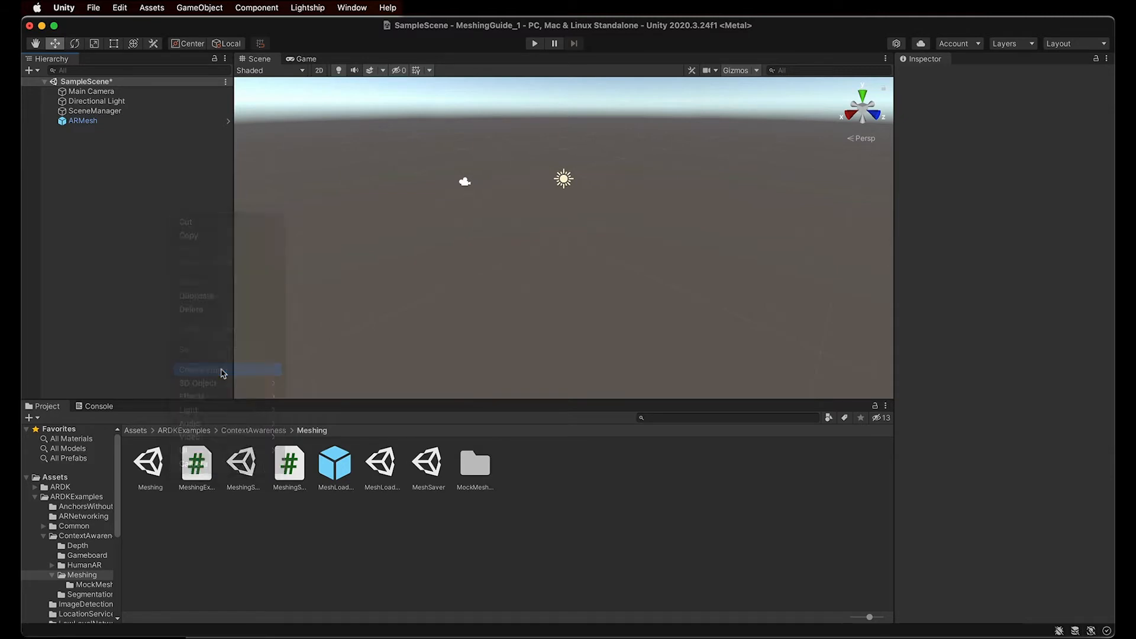
{"action": "left_click", "coordinate": [203, 369]}
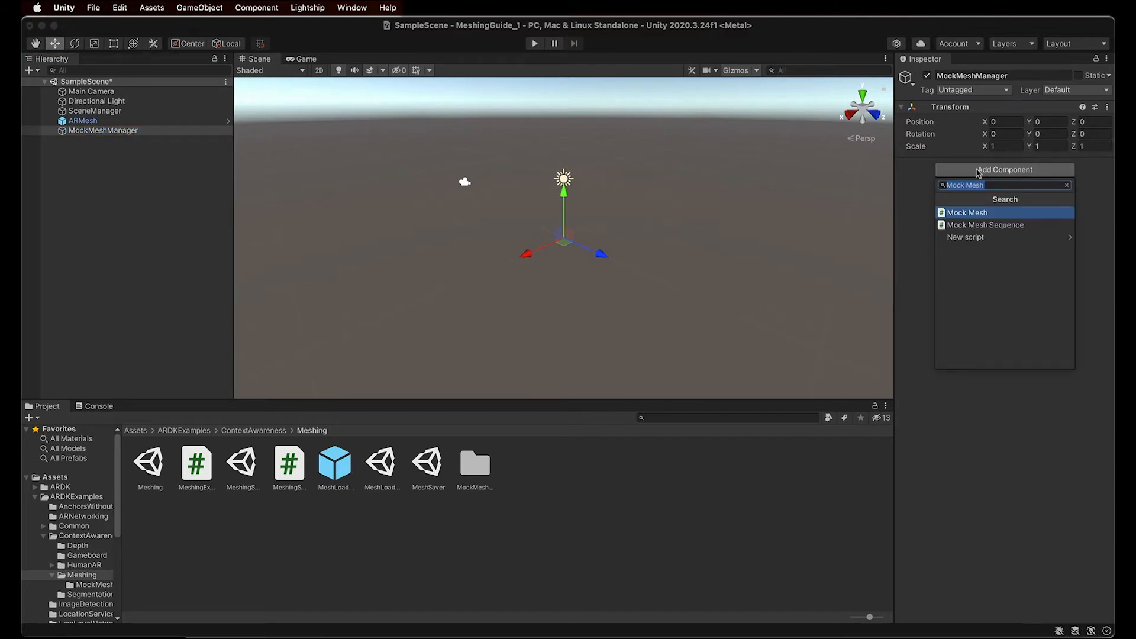
{"action": "left_click", "coordinate": [966, 212]}
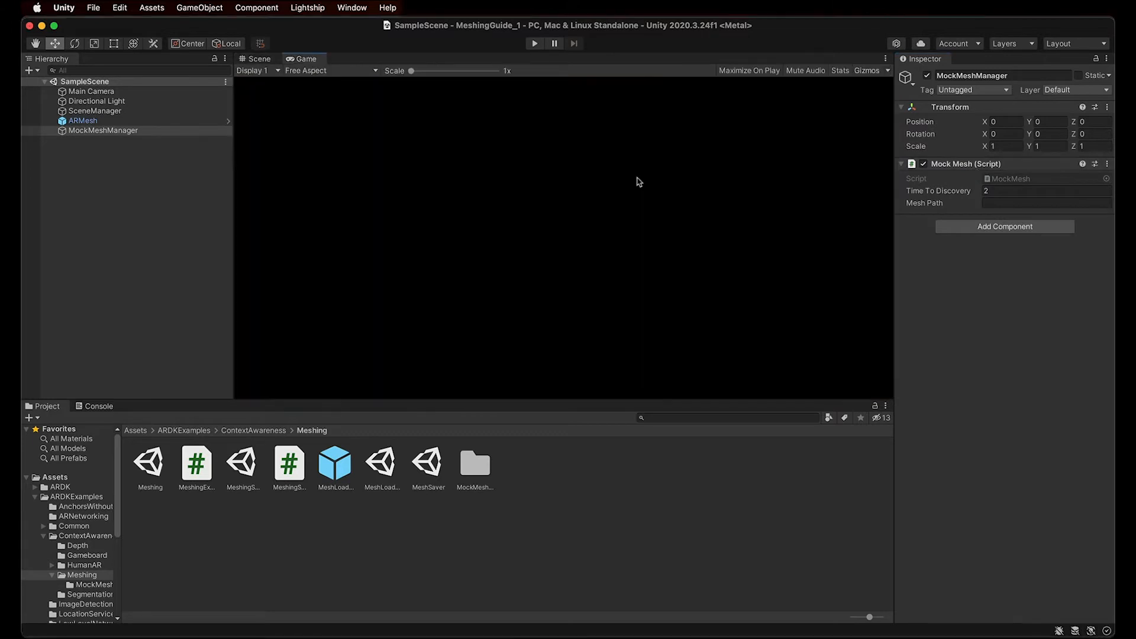
{"action": "mouse_move", "coordinate": [634, 182]}
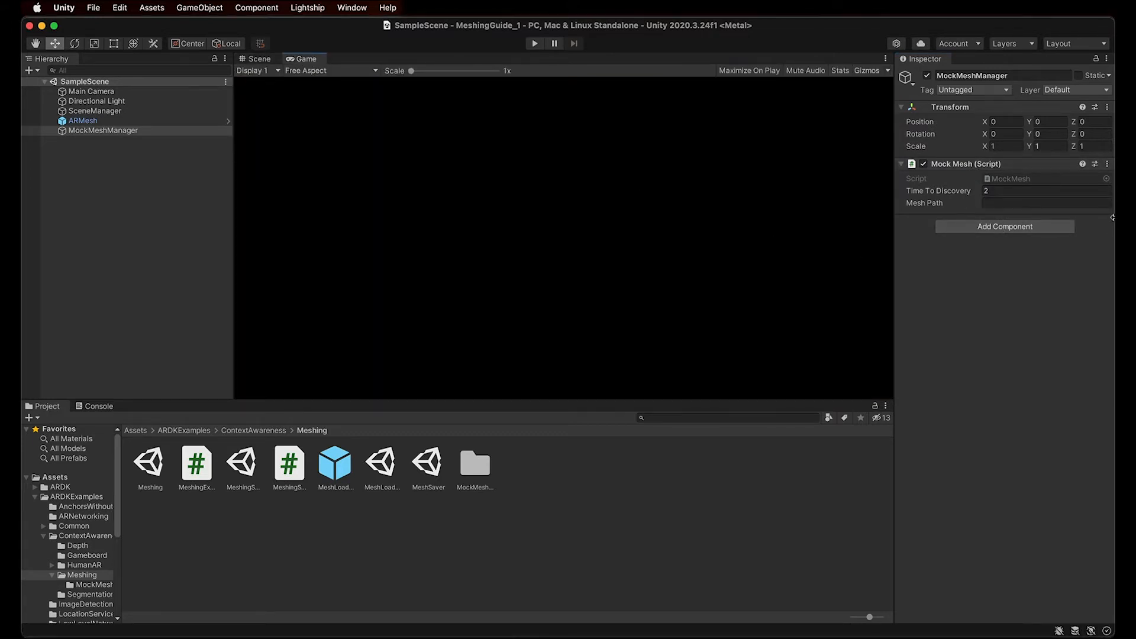
Step: Set the Mock Mesh component's Time To Discovery to 1
{"action": "left_click", "coordinate": [1045, 203]}
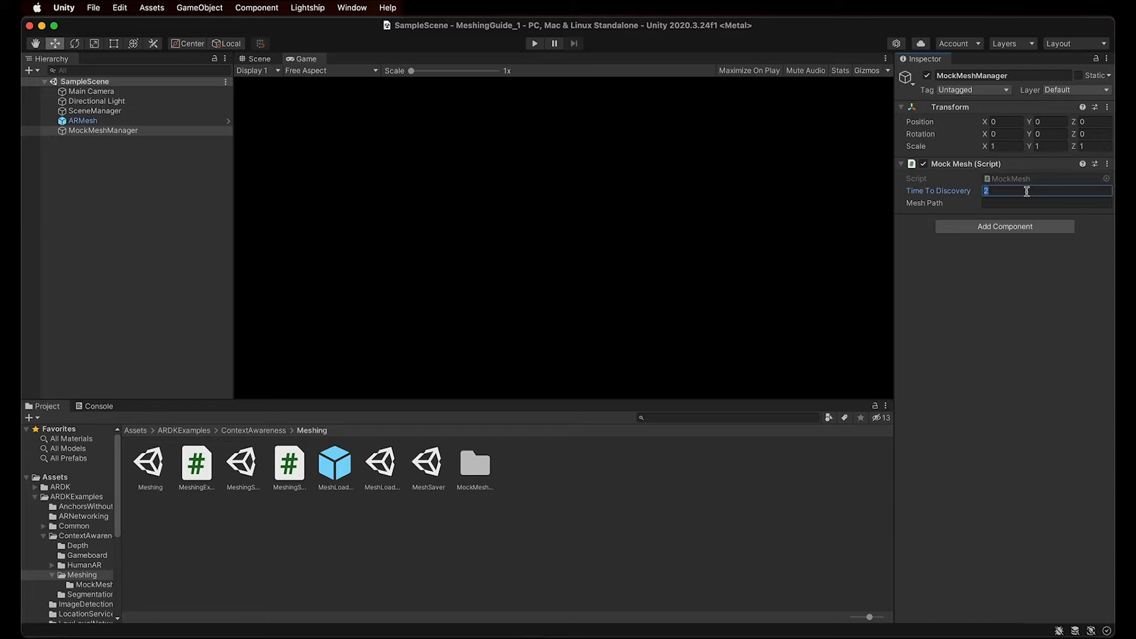
{"action": "type", "text": "1"}
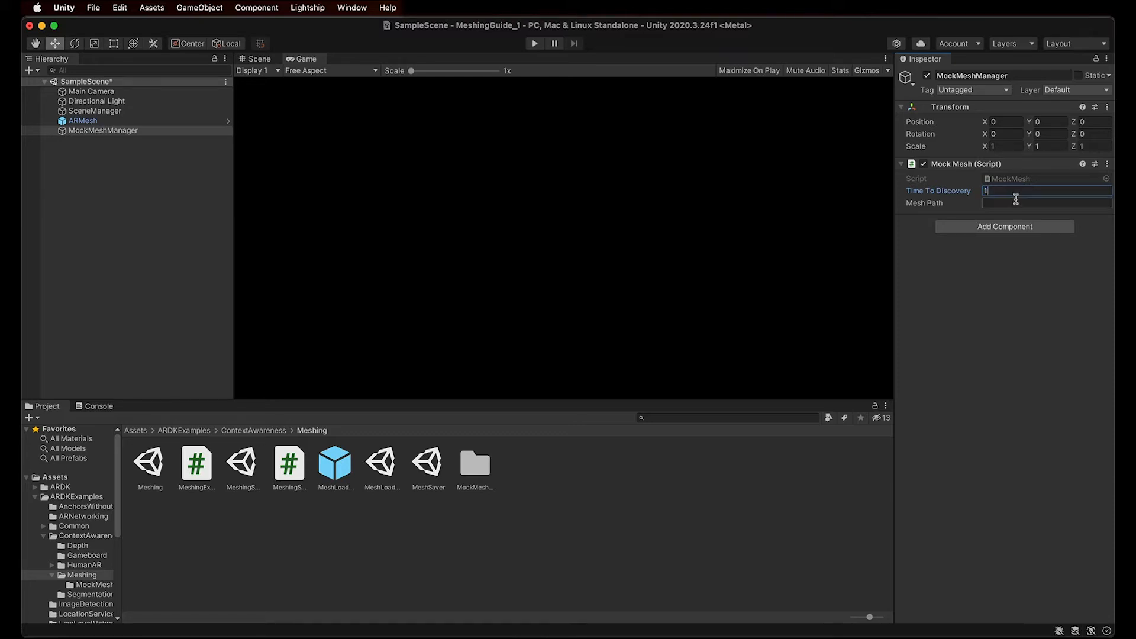
{"action": "left_click", "coordinate": [1046, 202]}
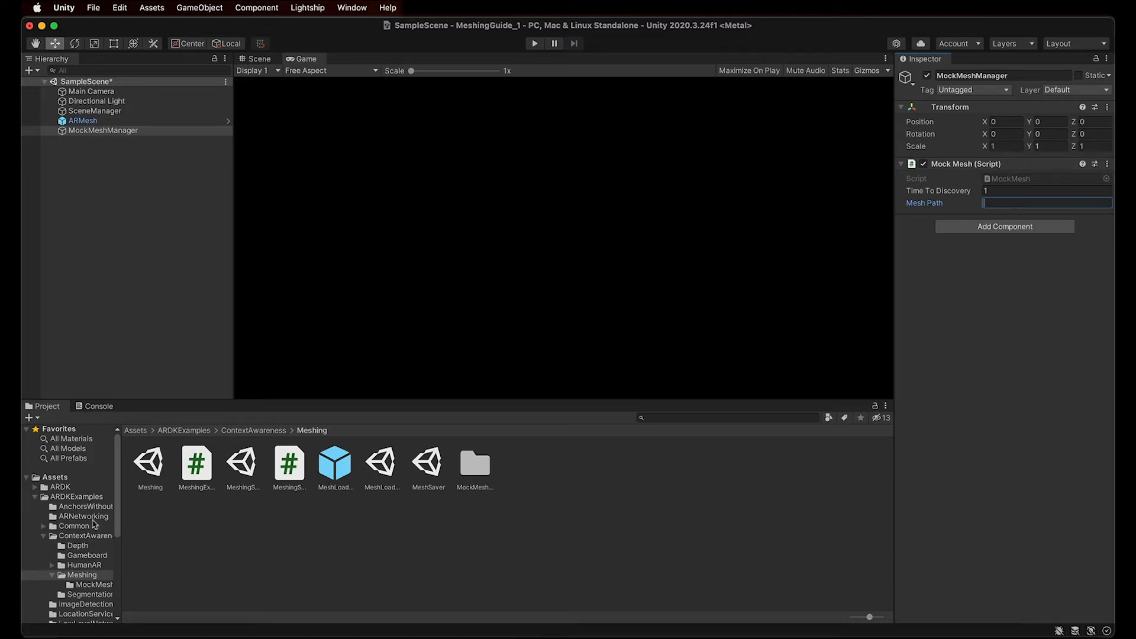
Step: Locate the Trees mock mesh and set Mesh Path to Trees/iPhone13Pro-Trees/mesh_1.bin
{"action": "left_click", "coordinate": [78, 496]}
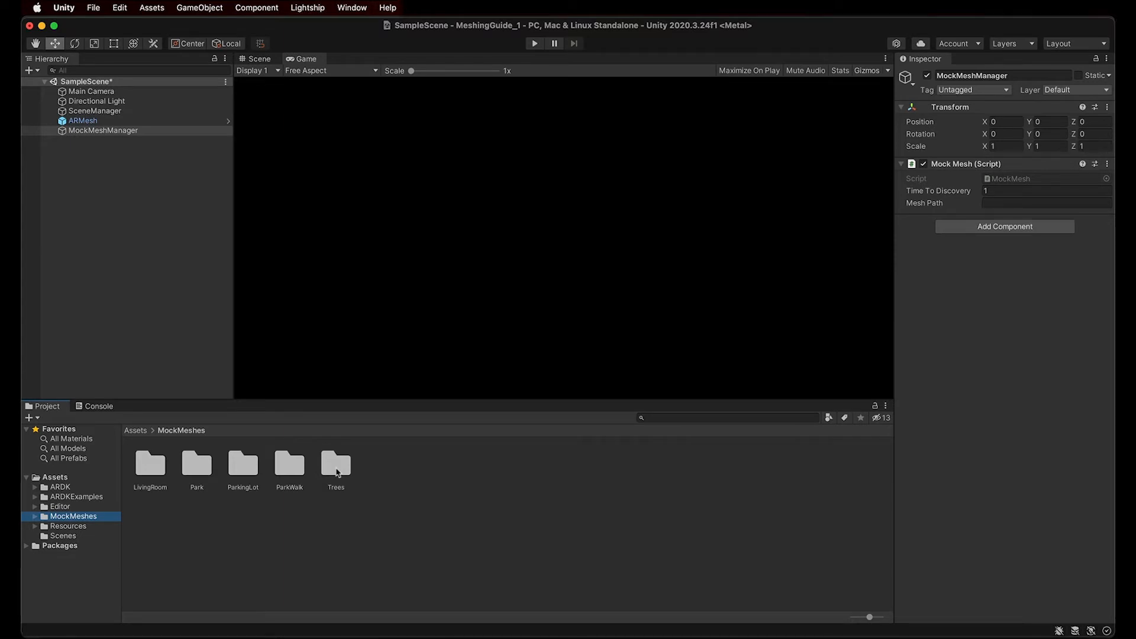
{"action": "double_click", "coordinate": [335, 462]}
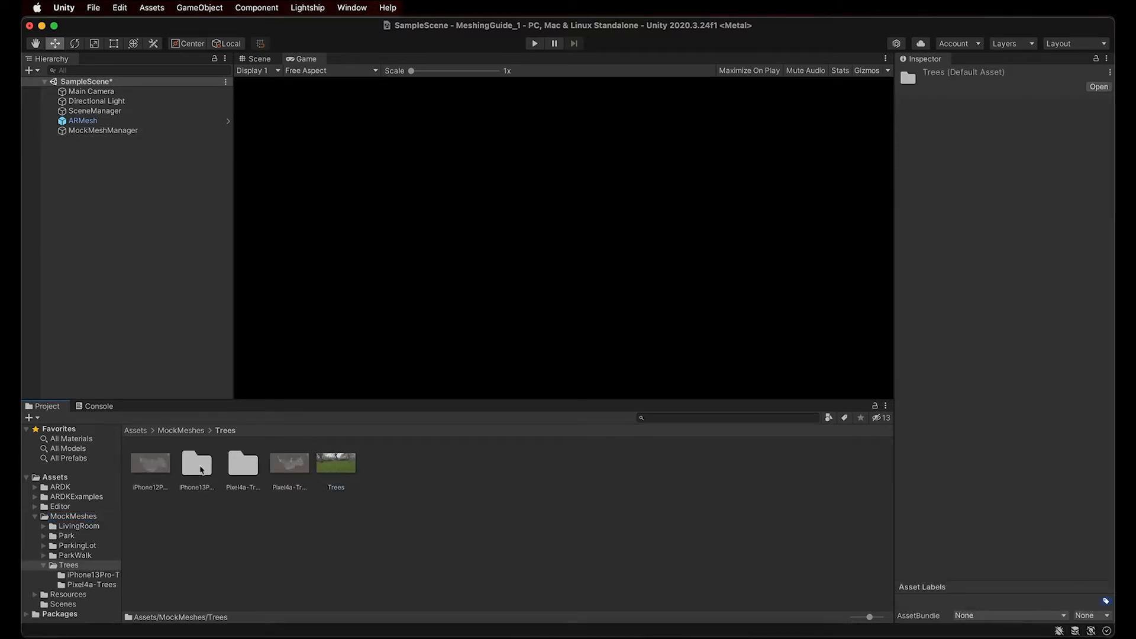
{"action": "right_click", "coordinate": [195, 463]}
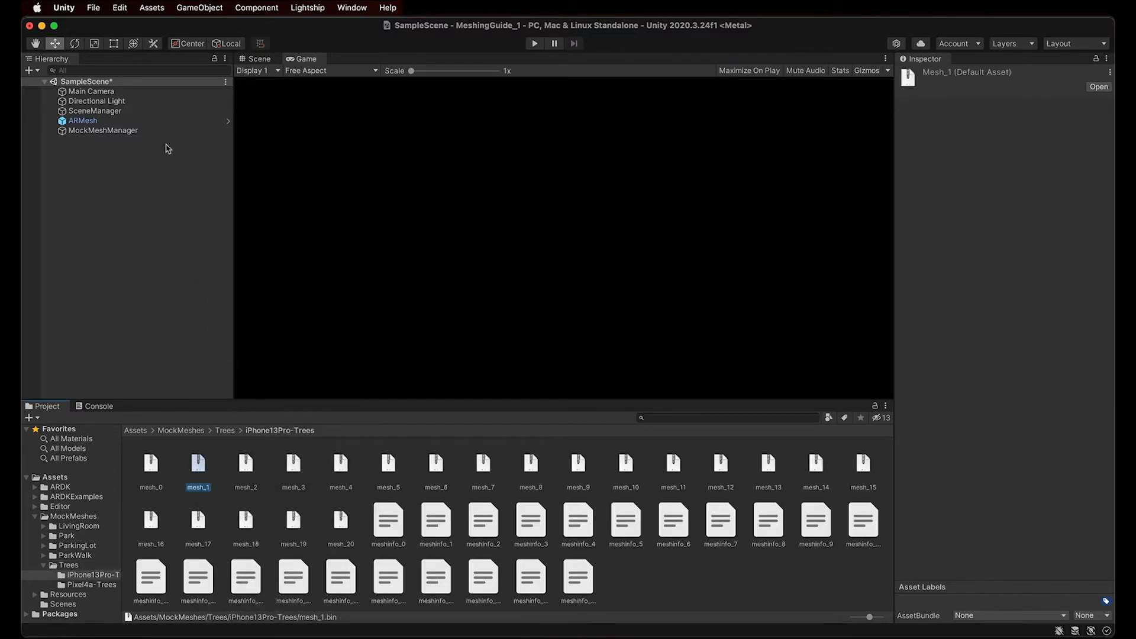
{"action": "left_click", "coordinate": [103, 130]}
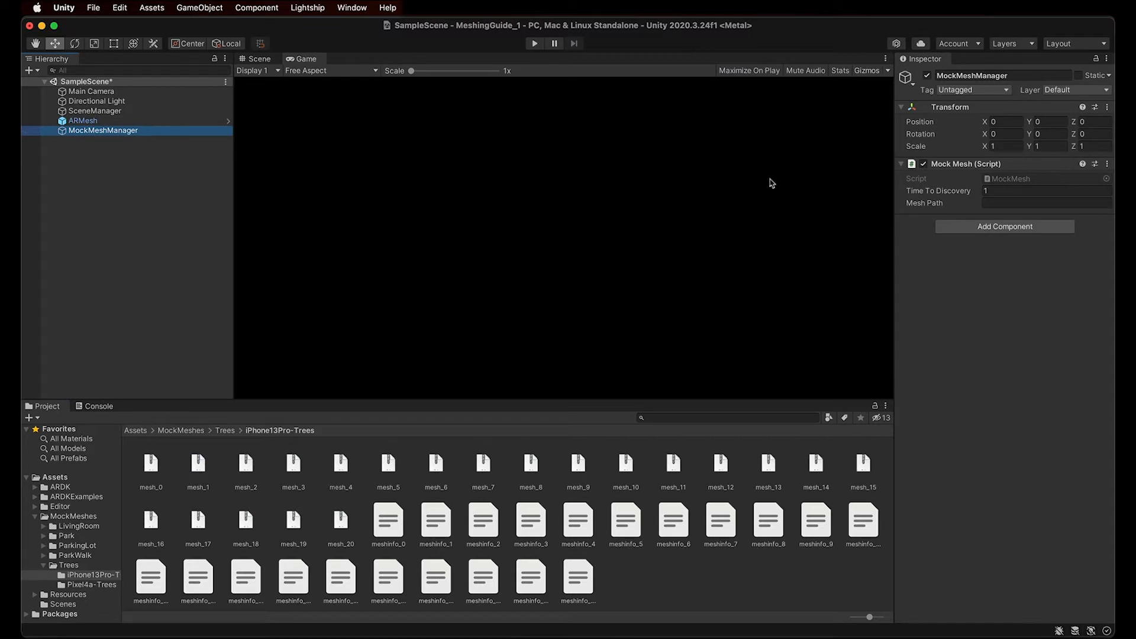
{"action": "left_click", "coordinate": [1045, 202]}
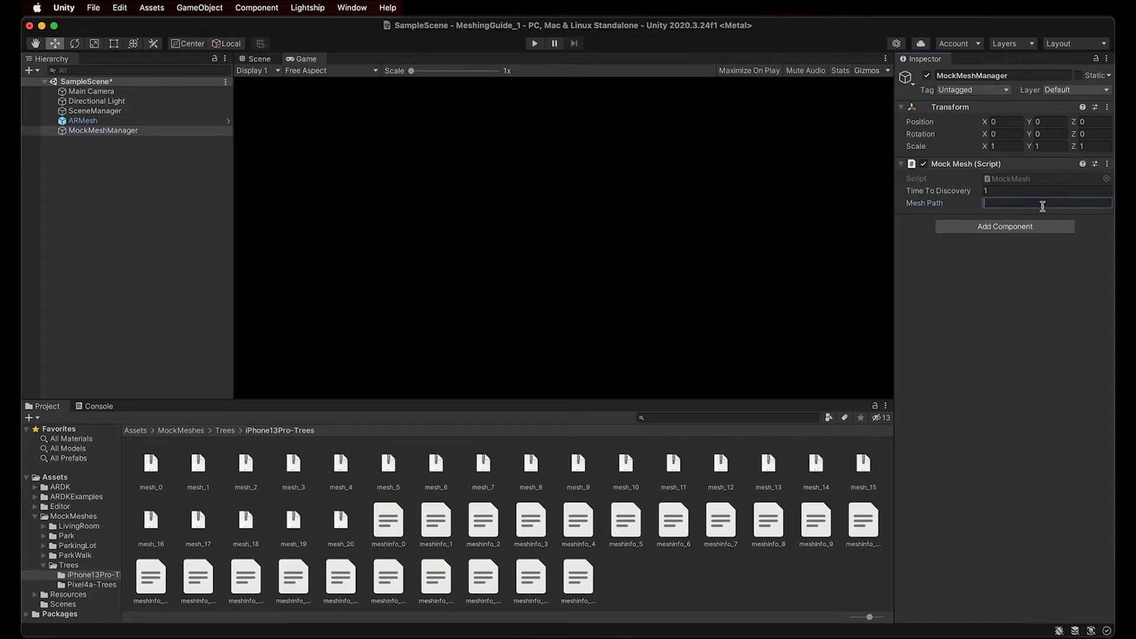
{"action": "type", "text": "Trees/iPhone13Pro-Trees/mesh_1.bin"}
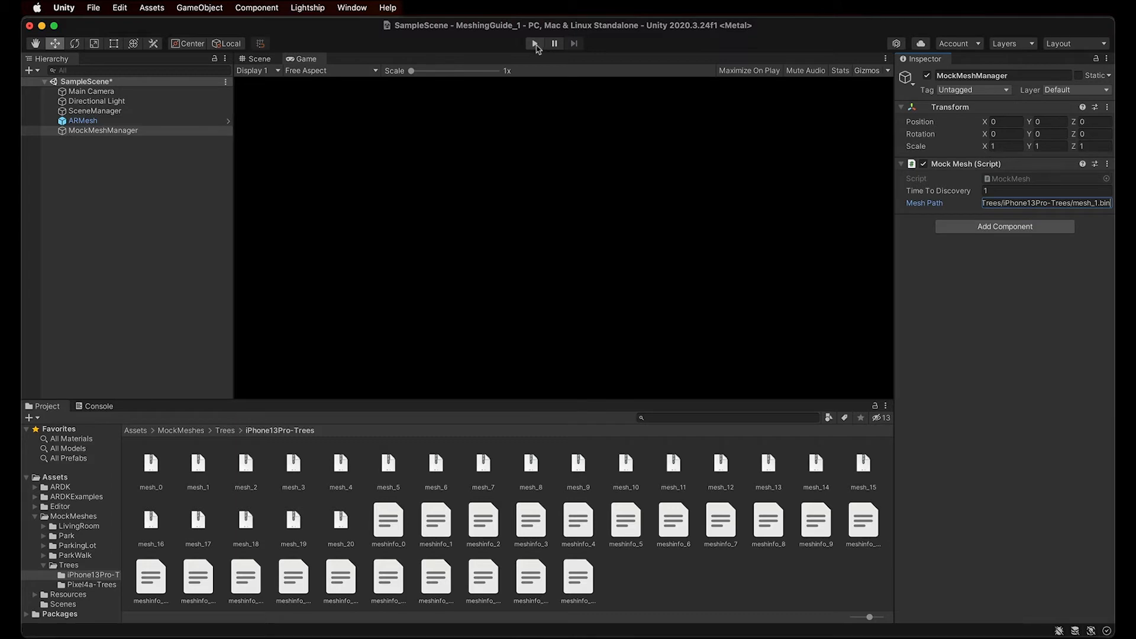
Step: Play the scene to preview the tree mock mesh, then stop playing
{"action": "left_click", "coordinate": [534, 44]}
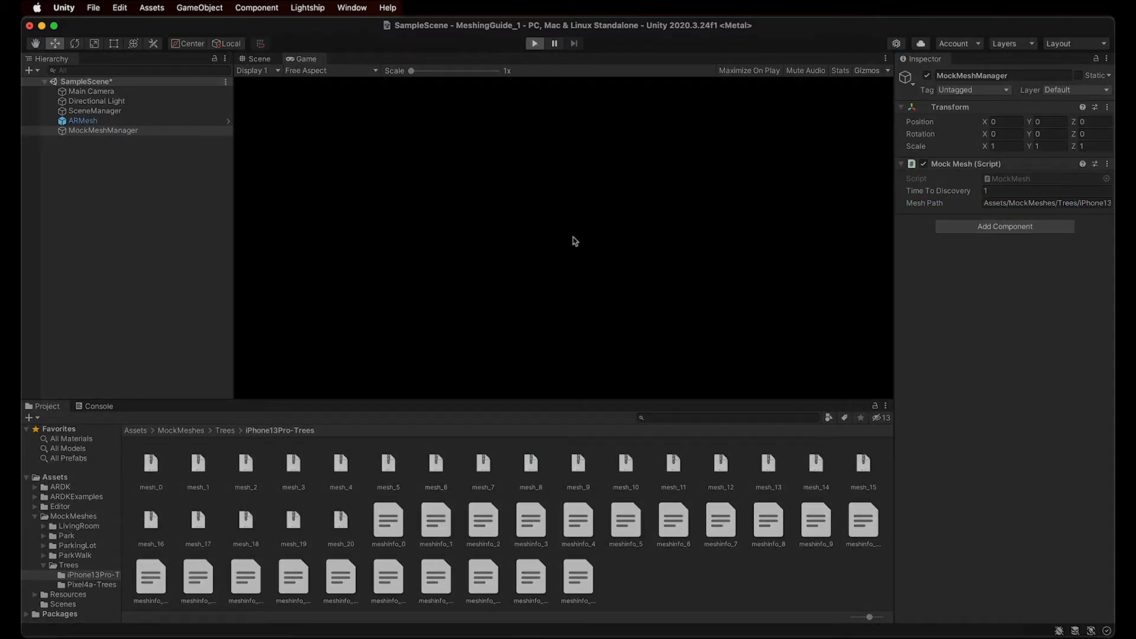
{"action": "left_click", "coordinate": [535, 44]}
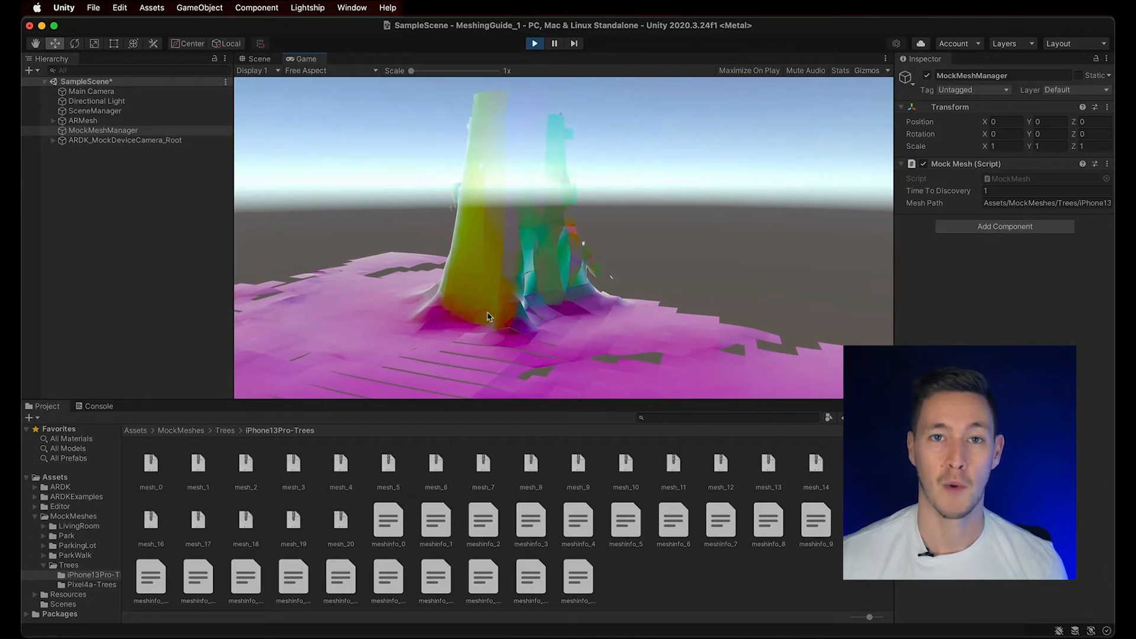
{"action": "mouse_move", "coordinate": [524, 321]}
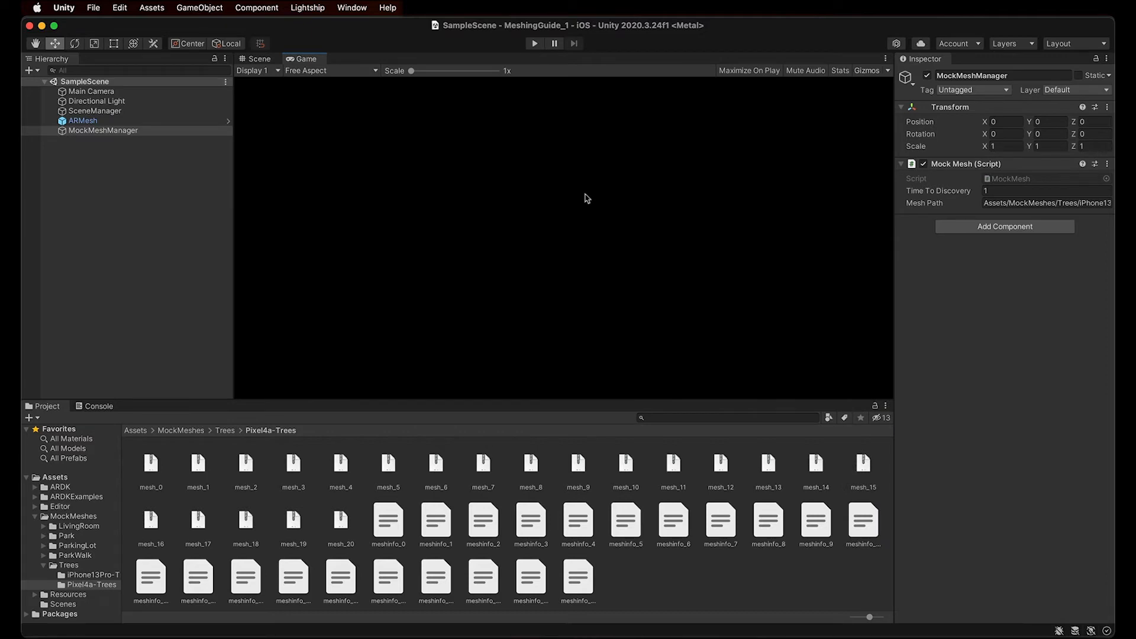
{"action": "mouse_move", "coordinate": [78, 479]}
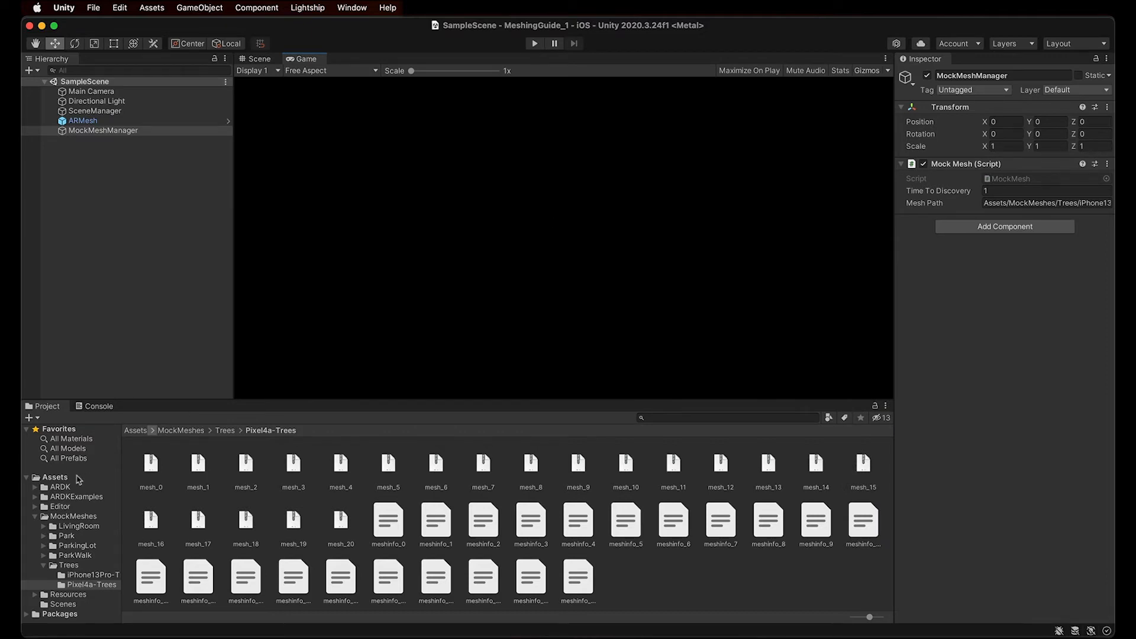
Step: Browse to ARDKExamples/ContextAwareness/Meshing and open the MeshSaver scene
{"action": "left_click", "coordinate": [76, 495]}
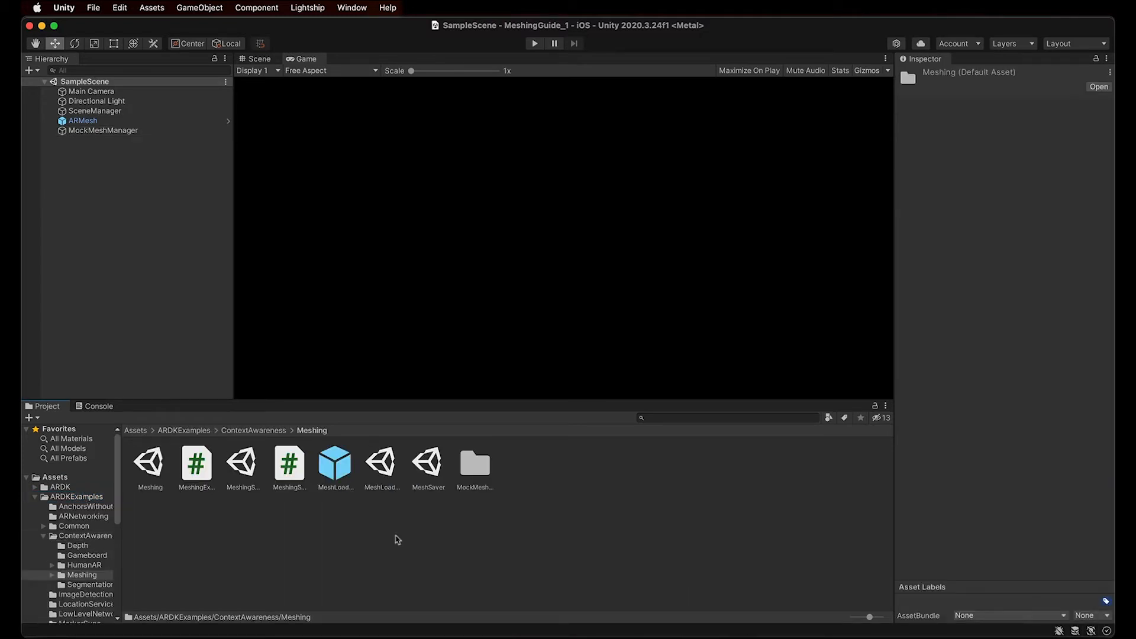
{"action": "double_click", "coordinate": [427, 464]}
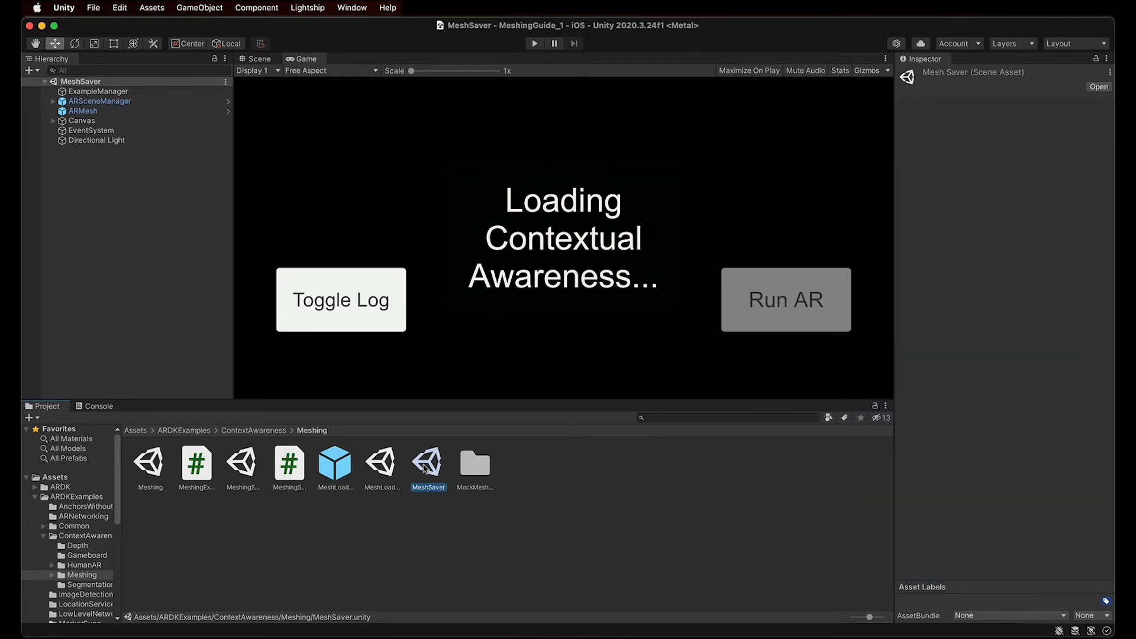
{"action": "mouse_move", "coordinate": [405, 398]}
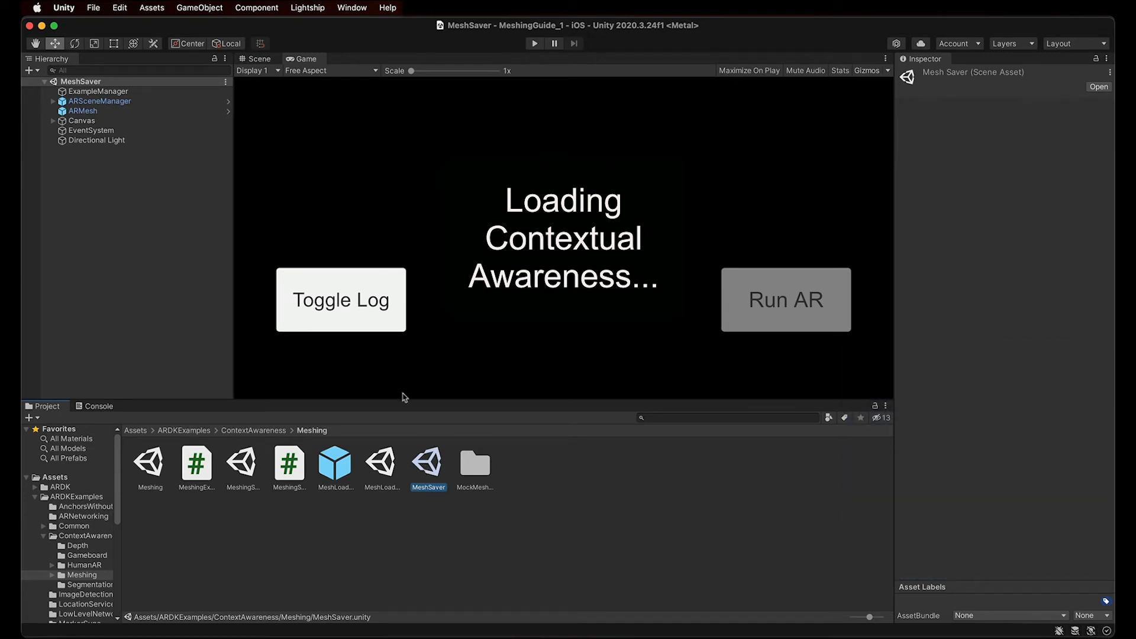
{"action": "mouse_move", "coordinate": [102, 20]}
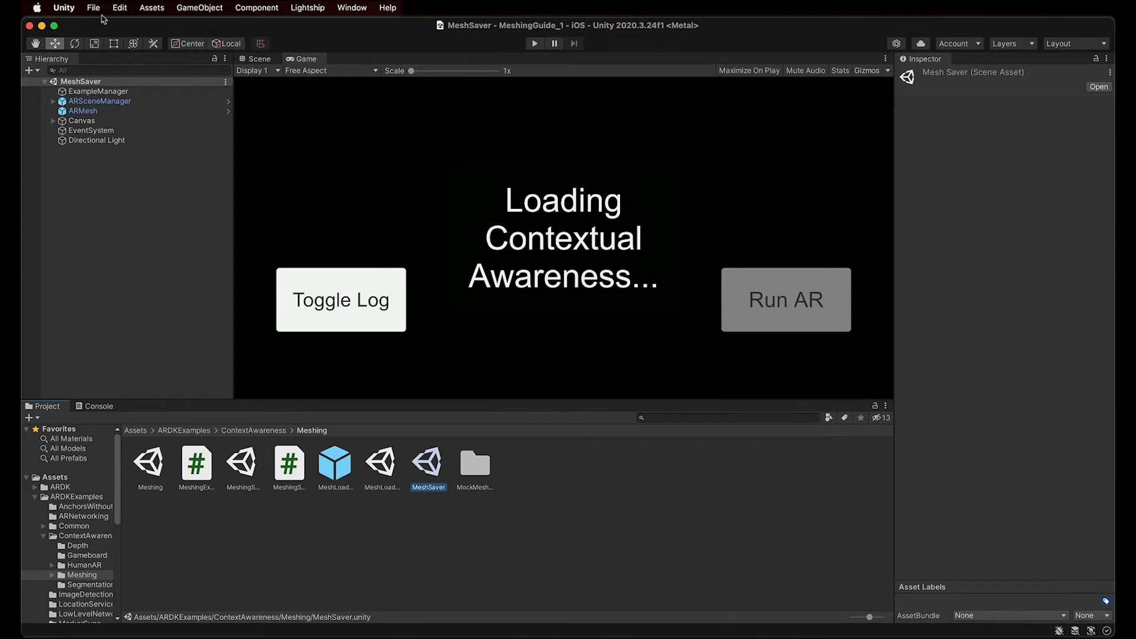
Step: Build the MeshSaver scene for iOS and run it on the phone via Build Settings
{"action": "left_click", "coordinate": [92, 7]}
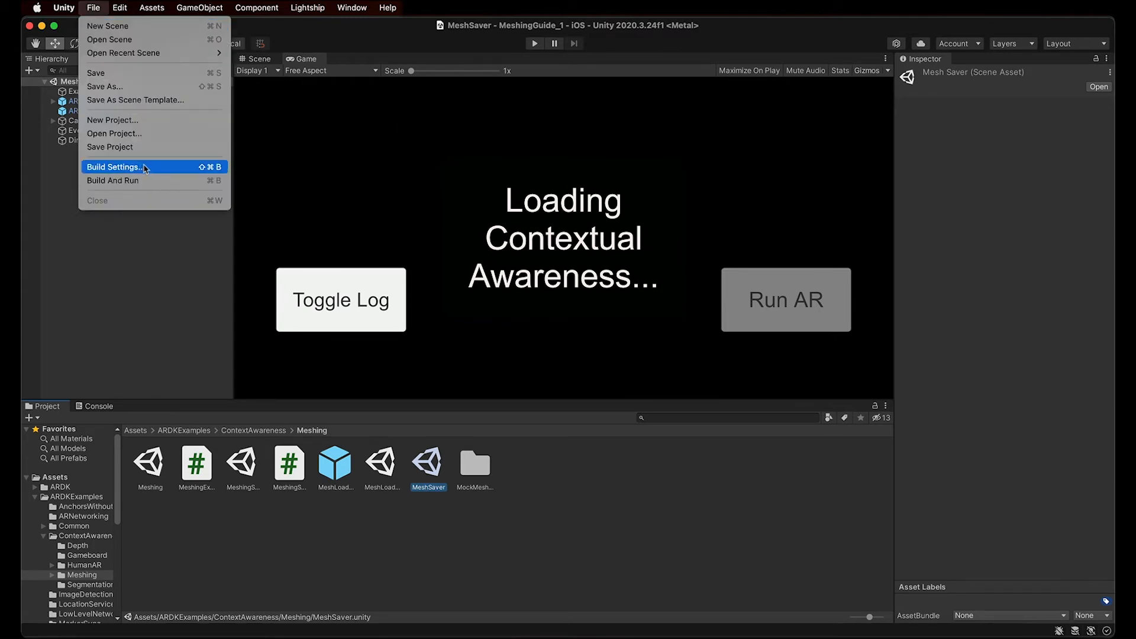
{"action": "left_click", "coordinate": [115, 167]}
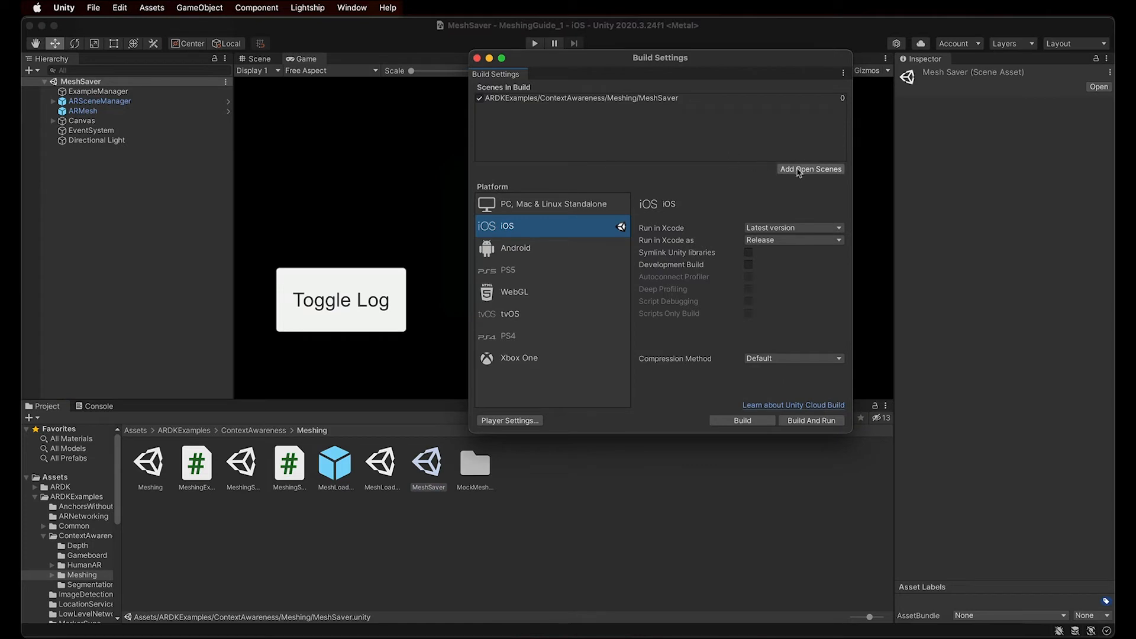
{"action": "mouse_move", "coordinate": [714, 178]}
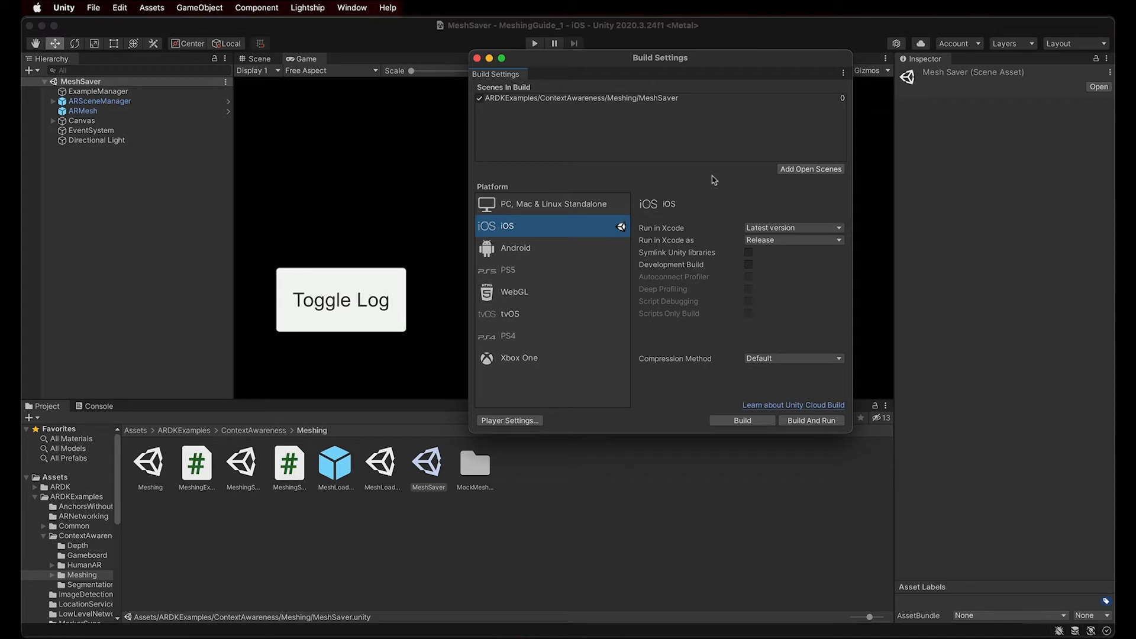
{"action": "mouse_move", "coordinate": [557, 238]}
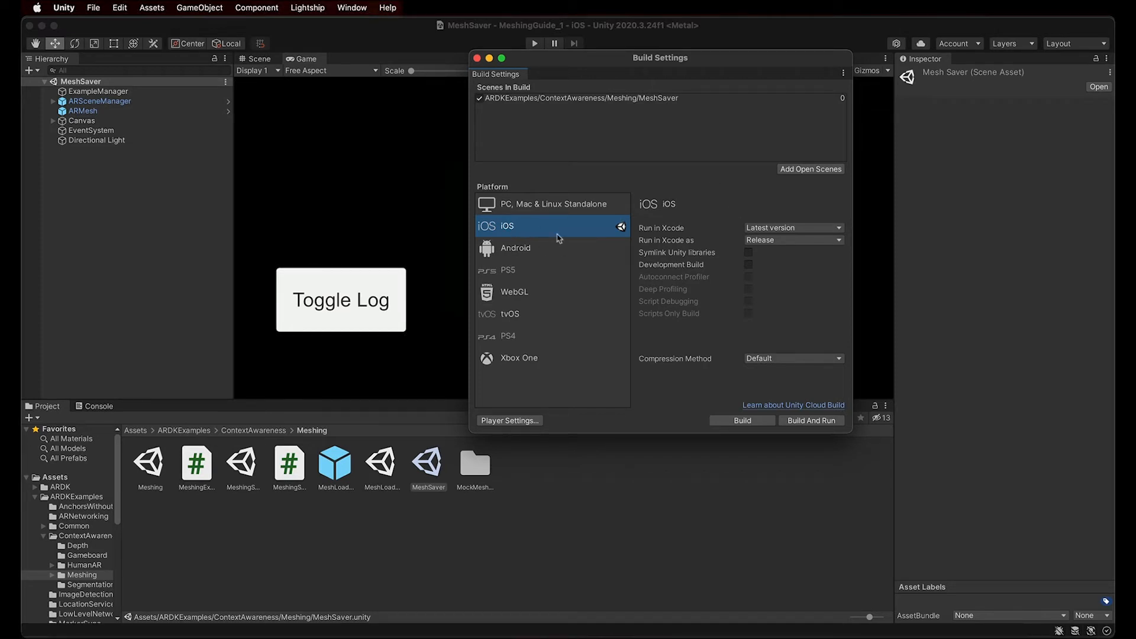
{"action": "mouse_move", "coordinate": [575, 224]}
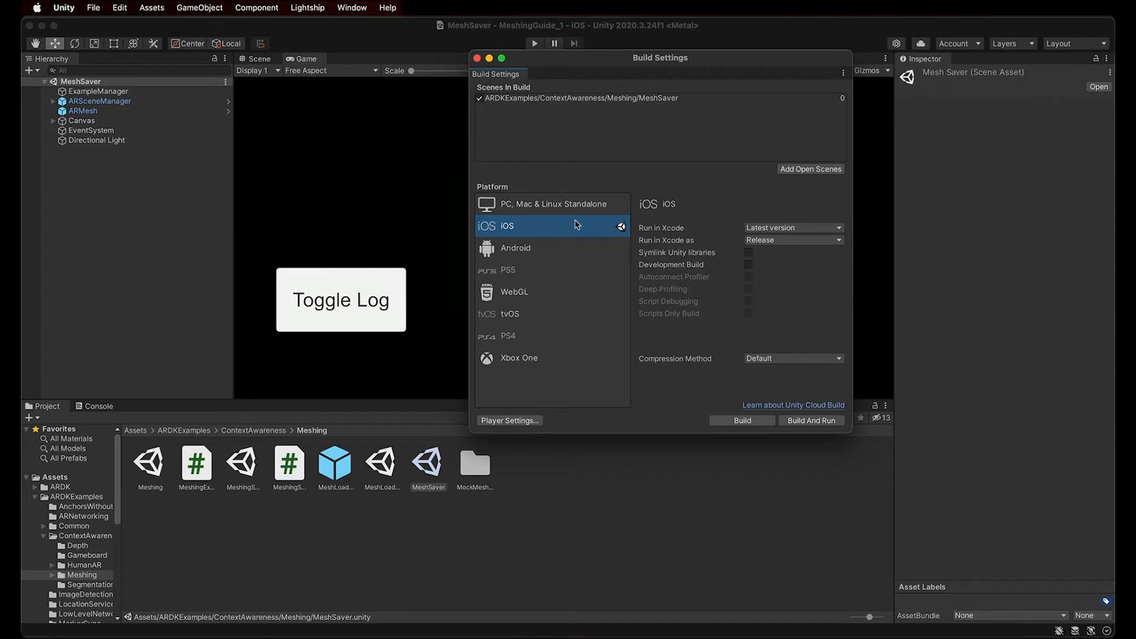
{"action": "mouse_move", "coordinate": [565, 408]}
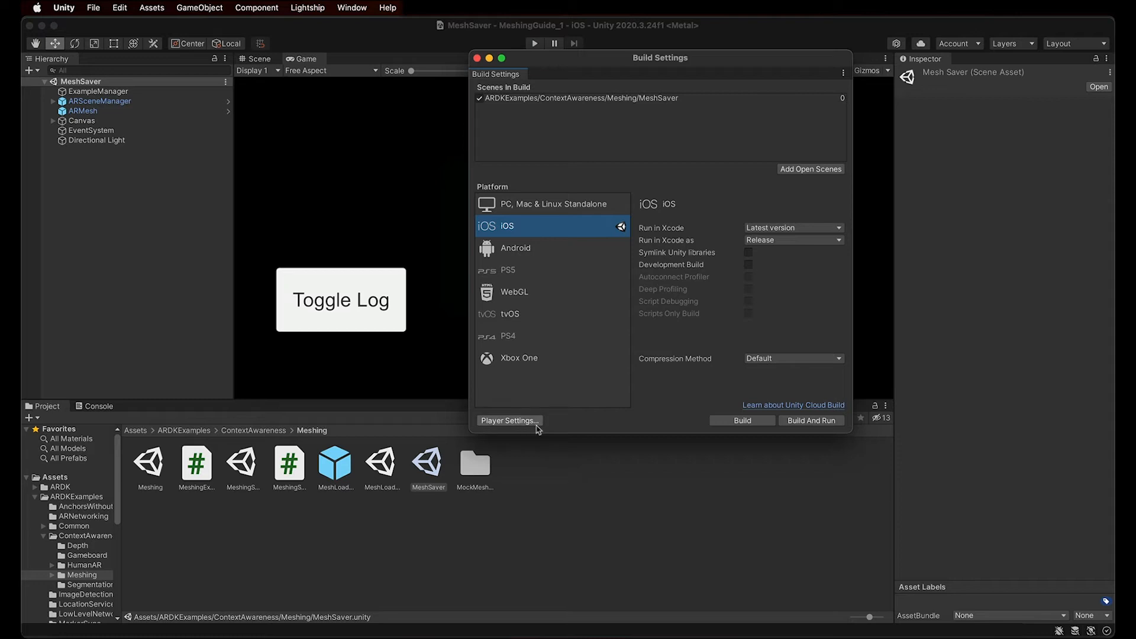
{"action": "mouse_move", "coordinate": [566, 420]}
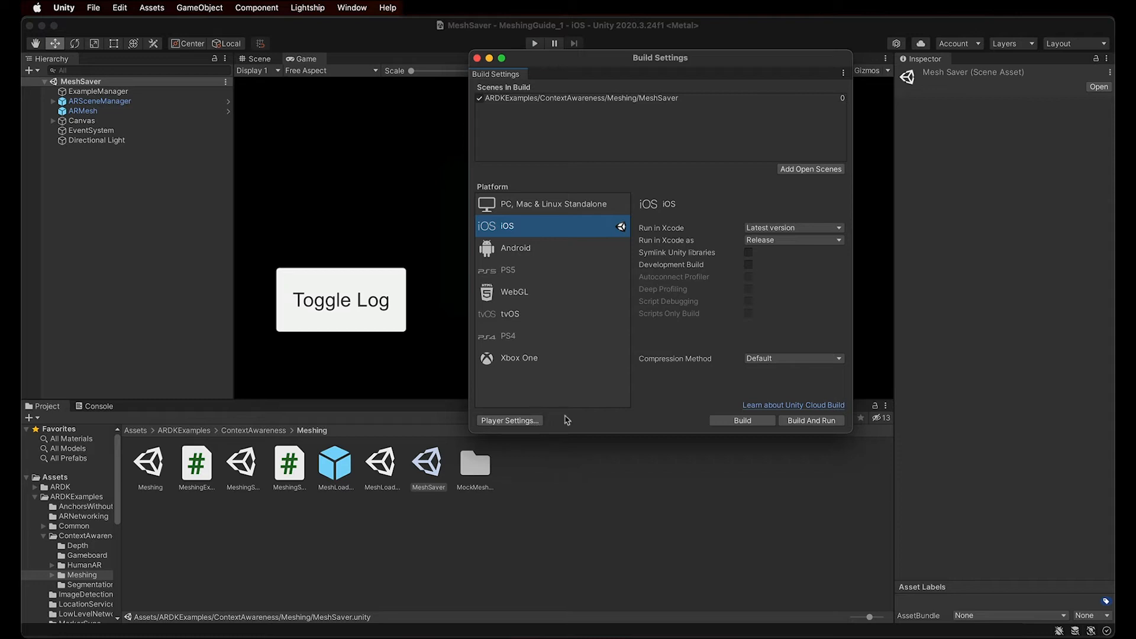
{"action": "mouse_move", "coordinate": [811, 420]}
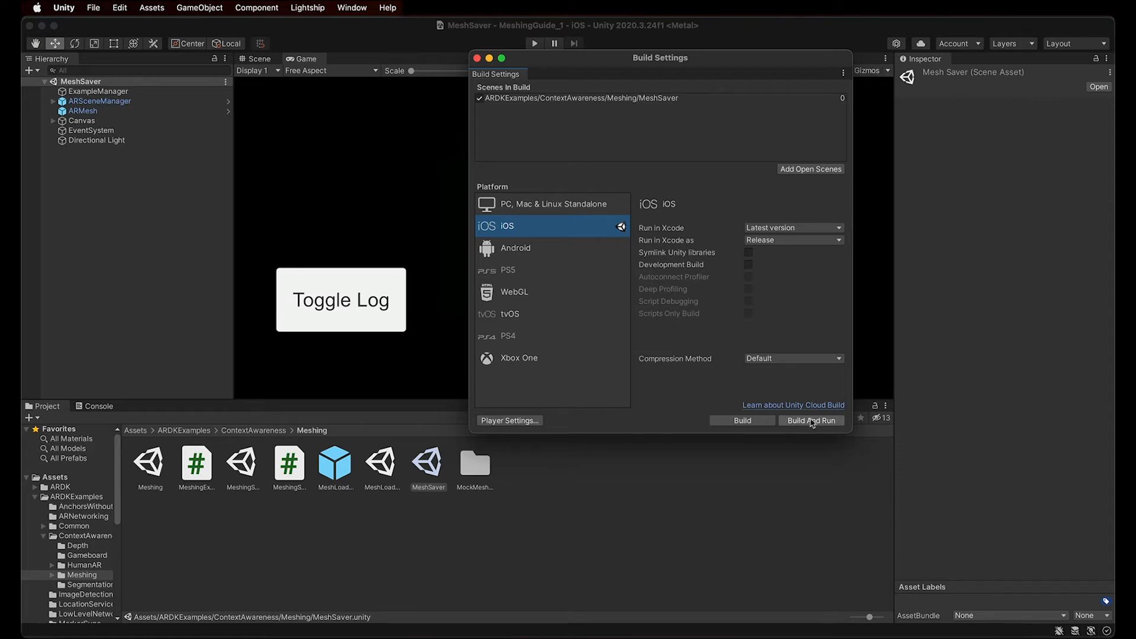
{"action": "left_click", "coordinate": [810, 420]}
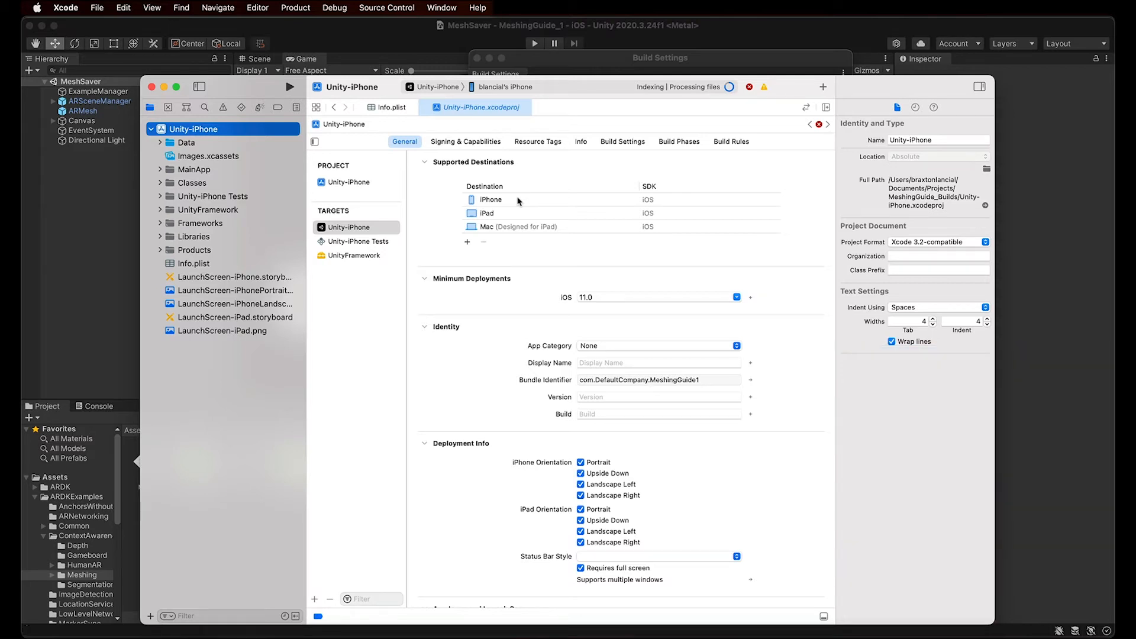
Step: Add an 'Application supports iTunes file sharing' row to Info.plist
{"action": "left_click", "coordinate": [195, 262]}
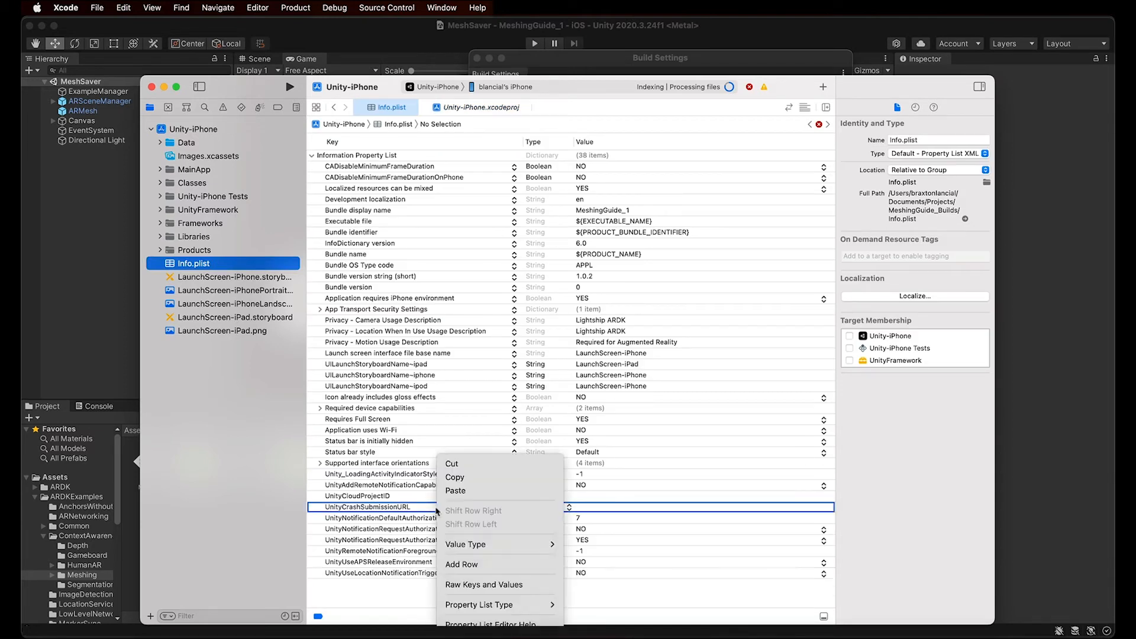
{"action": "left_click", "coordinate": [460, 563]}
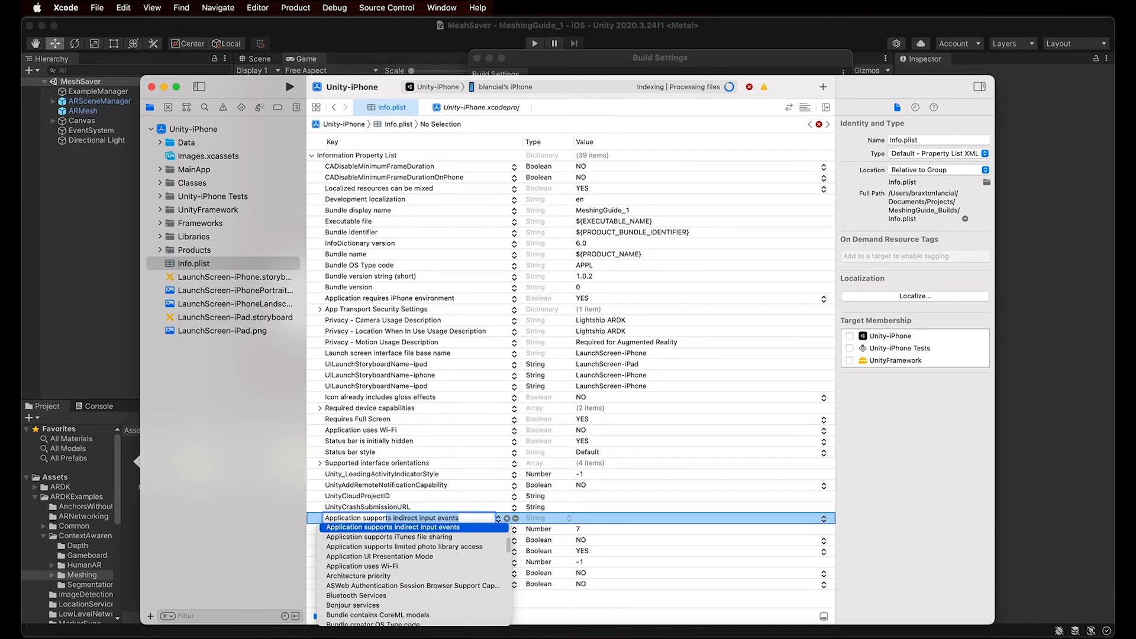
{"action": "type", "text": "Application supports it"}
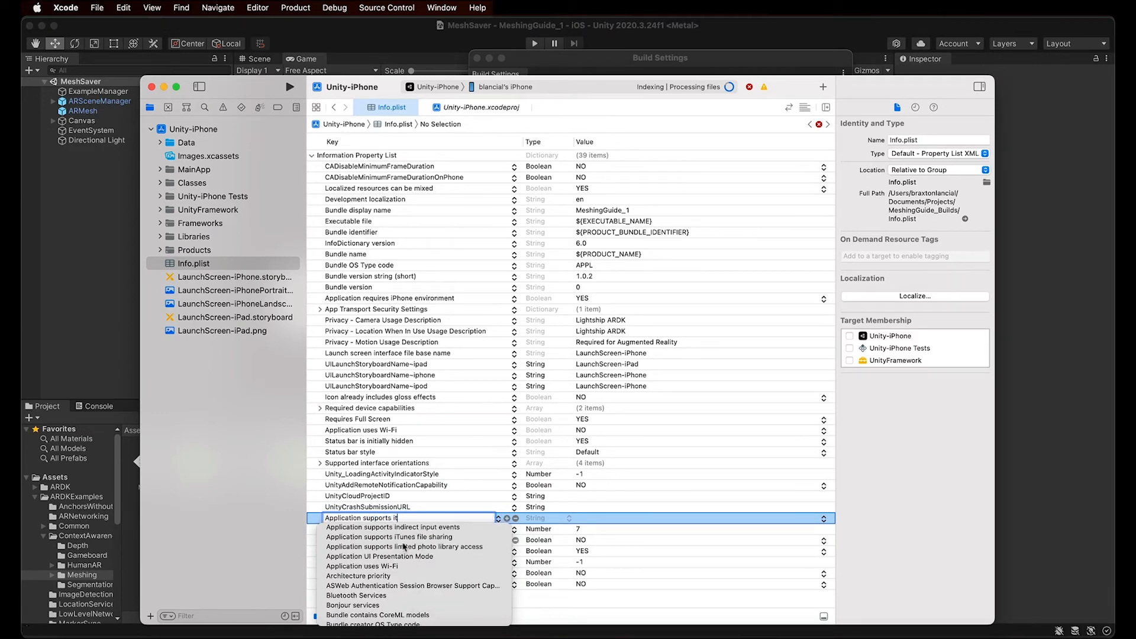
{"action": "left_click", "coordinate": [386, 537]}
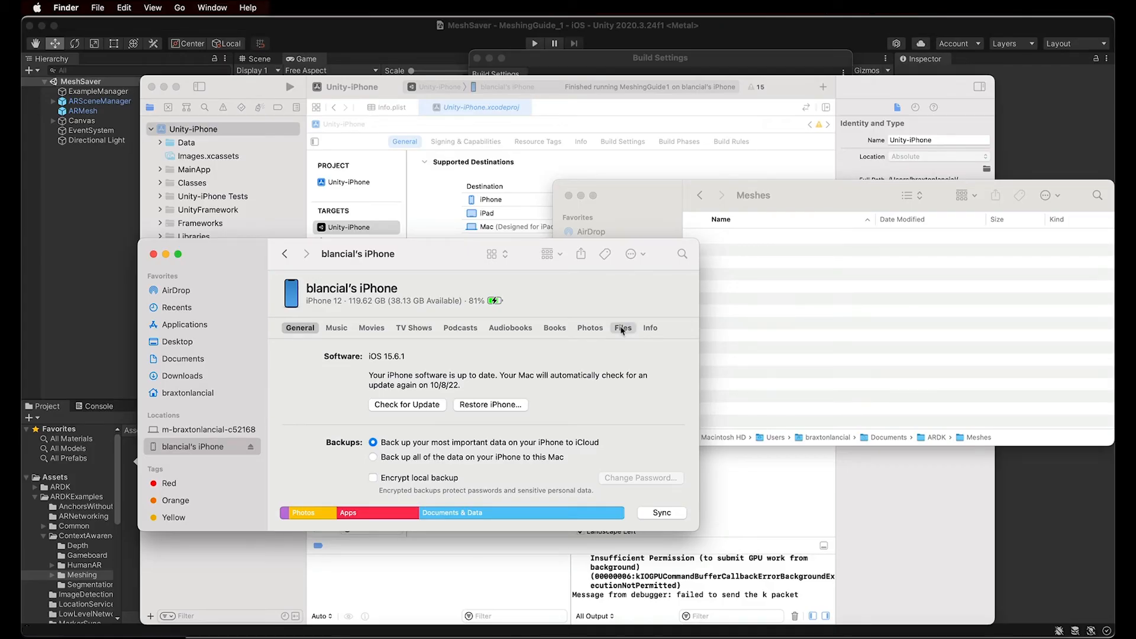
{"action": "left_click", "coordinate": [622, 328]}
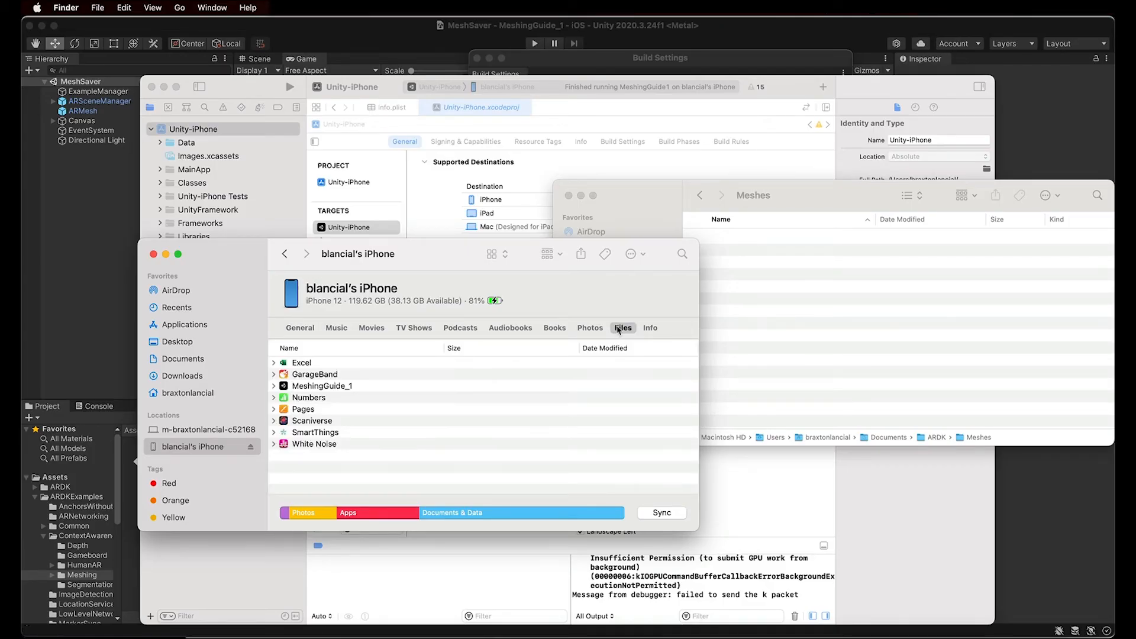
{"action": "left_click", "coordinate": [621, 328]}
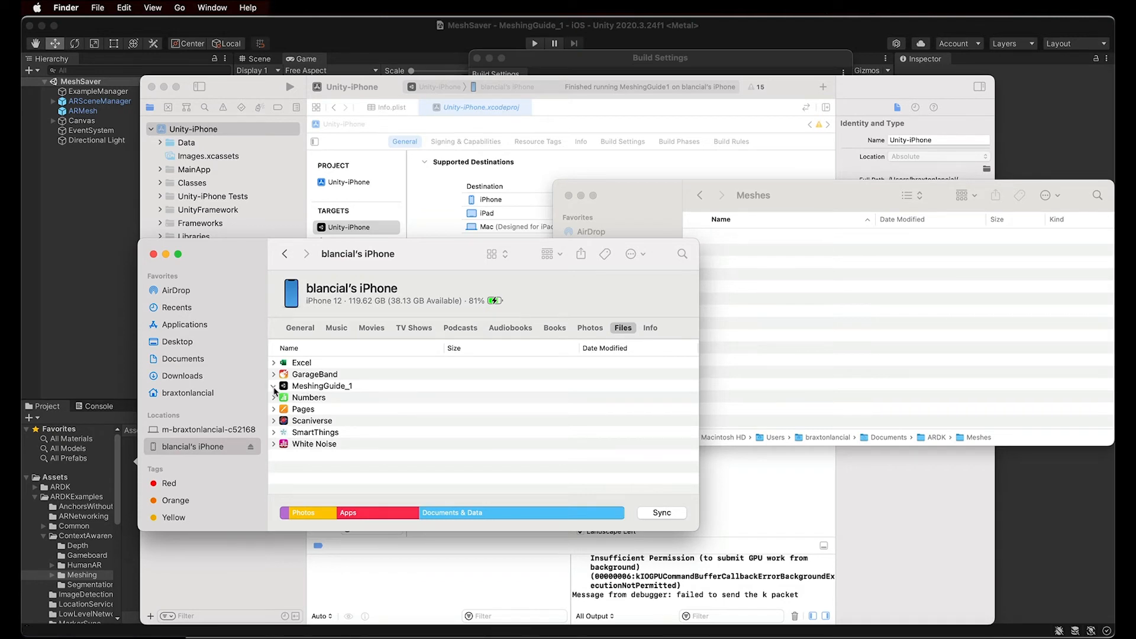
{"action": "left_click", "coordinate": [273, 385]}
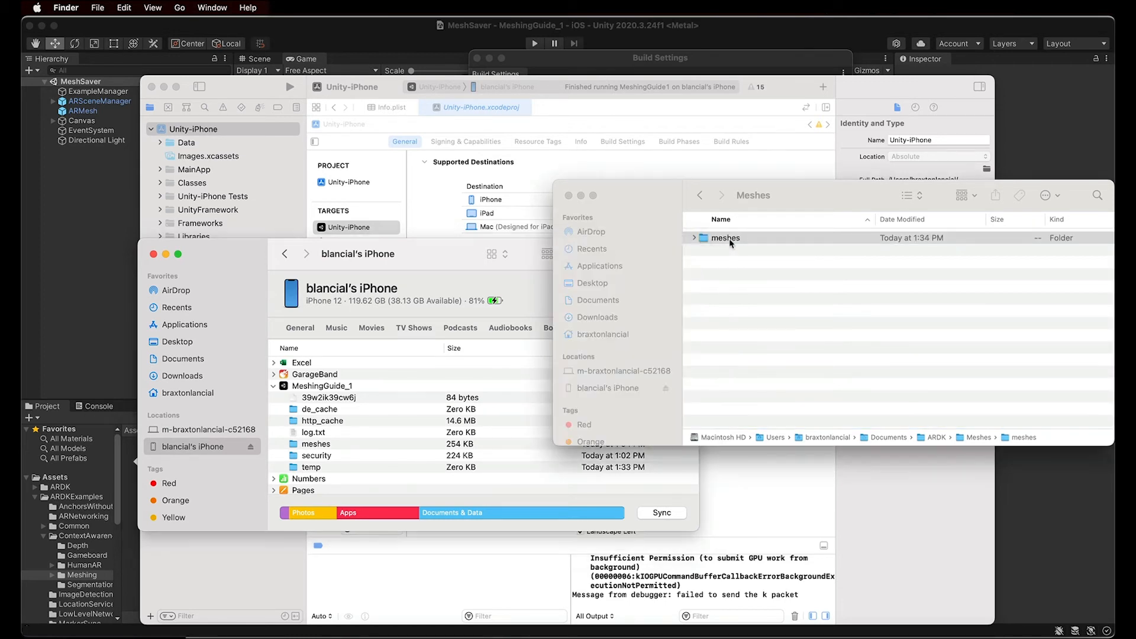
{"action": "left_click", "coordinate": [693, 238]}
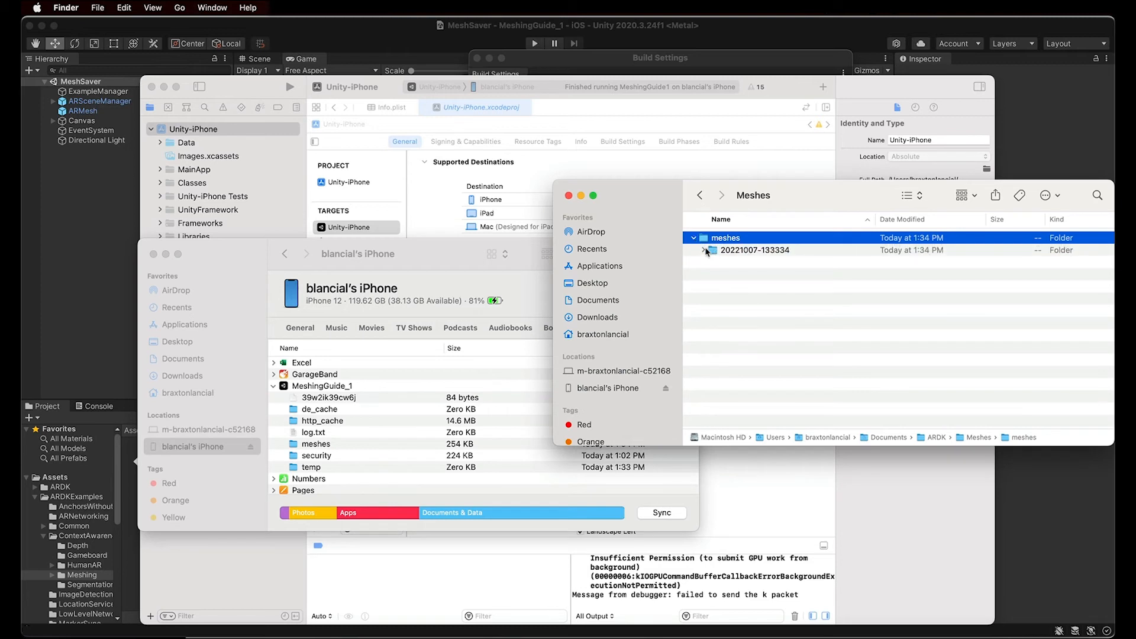
{"action": "left_click", "coordinate": [703, 250]}
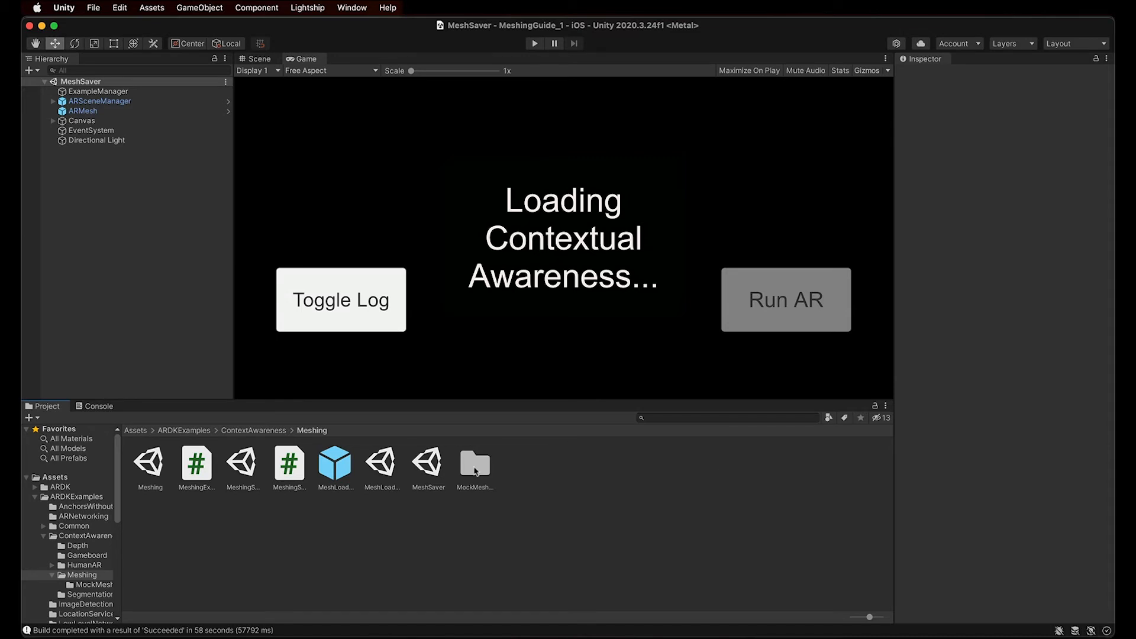
Step: Drop the captured mesh_0 file from Finder into the Meshing MockMeshes project folder
{"action": "double_click", "coordinate": [475, 463]}
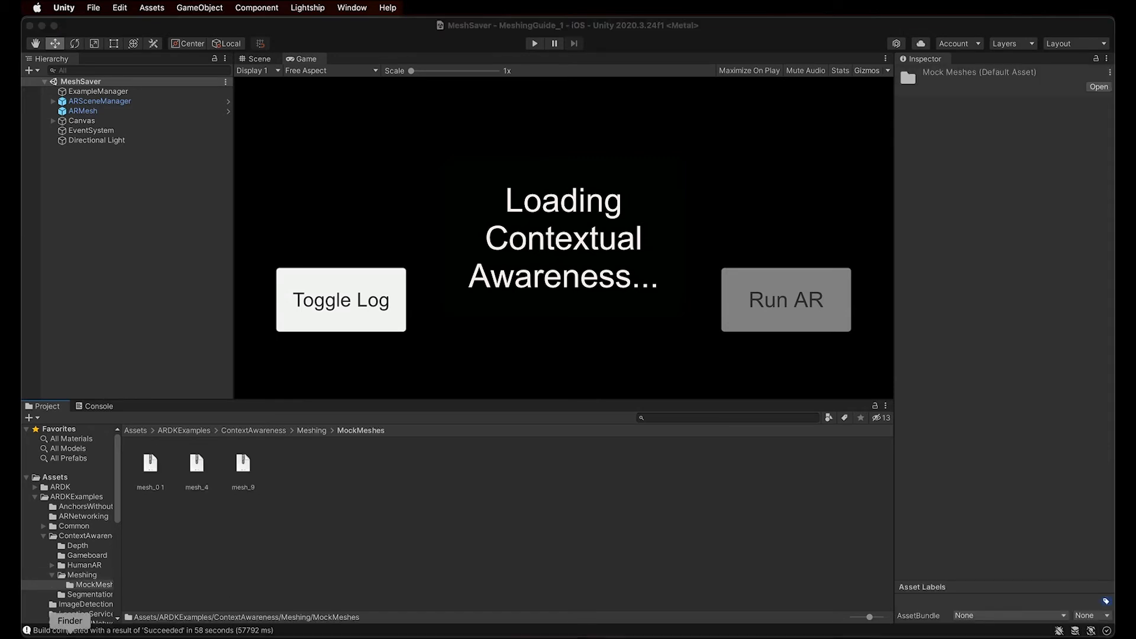
{"action": "left_click_drag", "start_coordinate": [750, 262], "coordinate": [417, 472]}
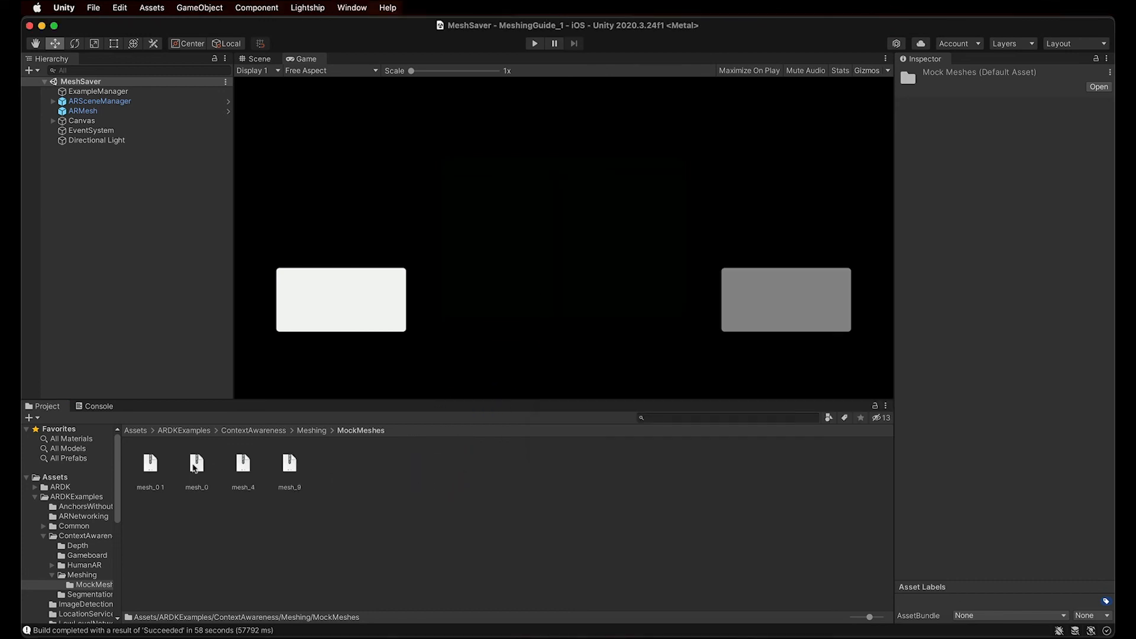
{"action": "right_click", "coordinate": [196, 462]}
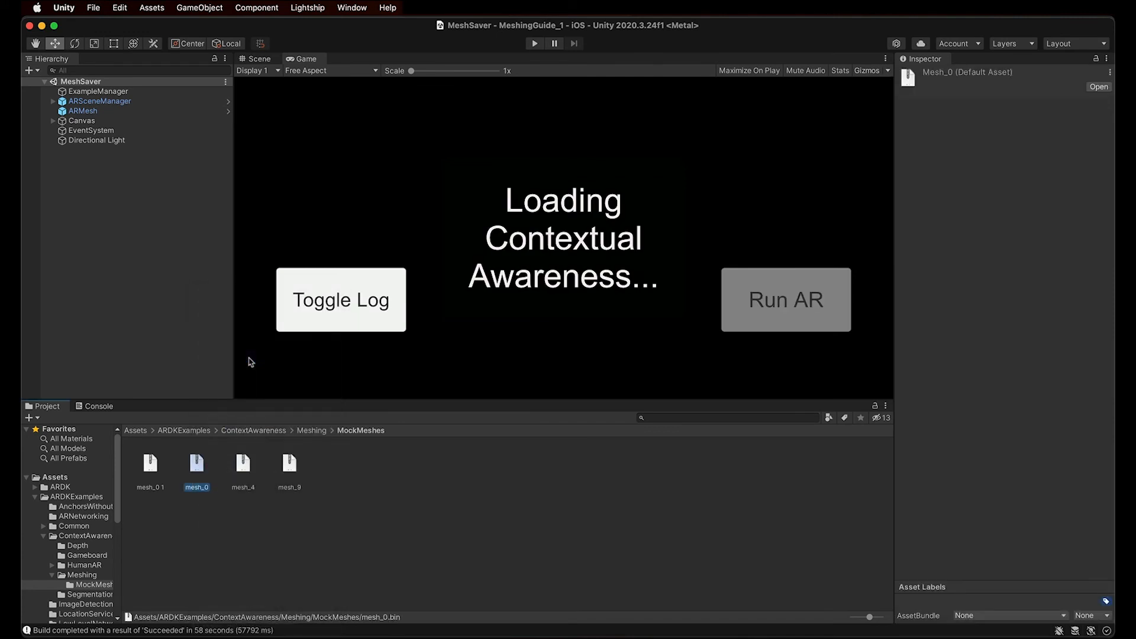
{"action": "scroll", "scroll_direction": "down", "scroll_amount": 3}
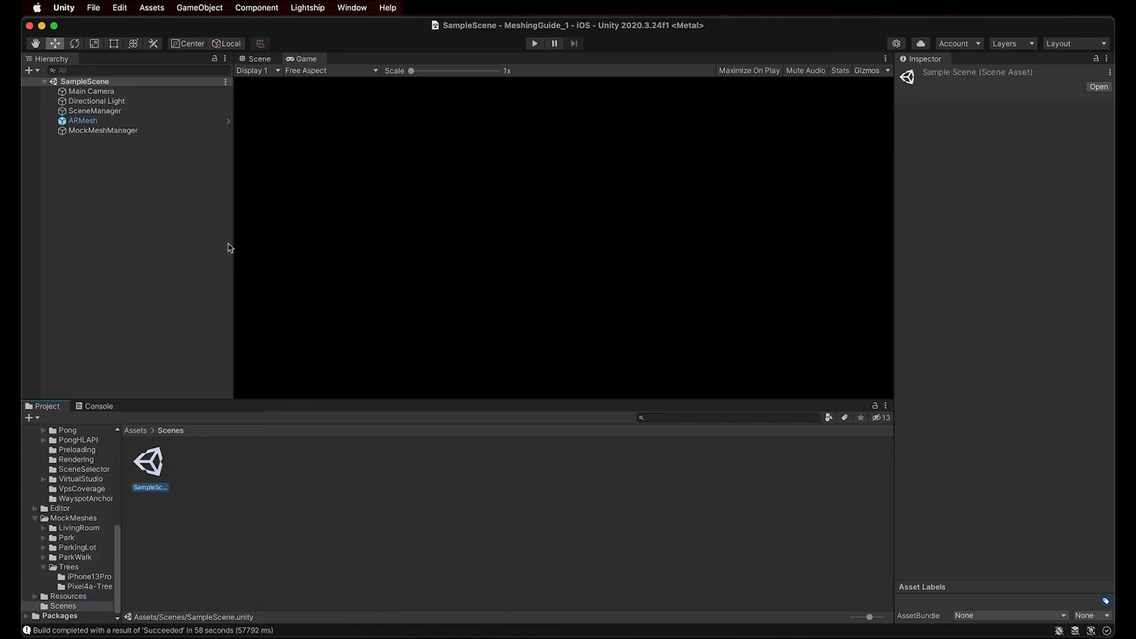
Step: Point MockMeshManager's Mesh Path at MockMeshes/mesh_0.bin and enter Play mode
{"action": "left_click", "coordinate": [103, 130]}
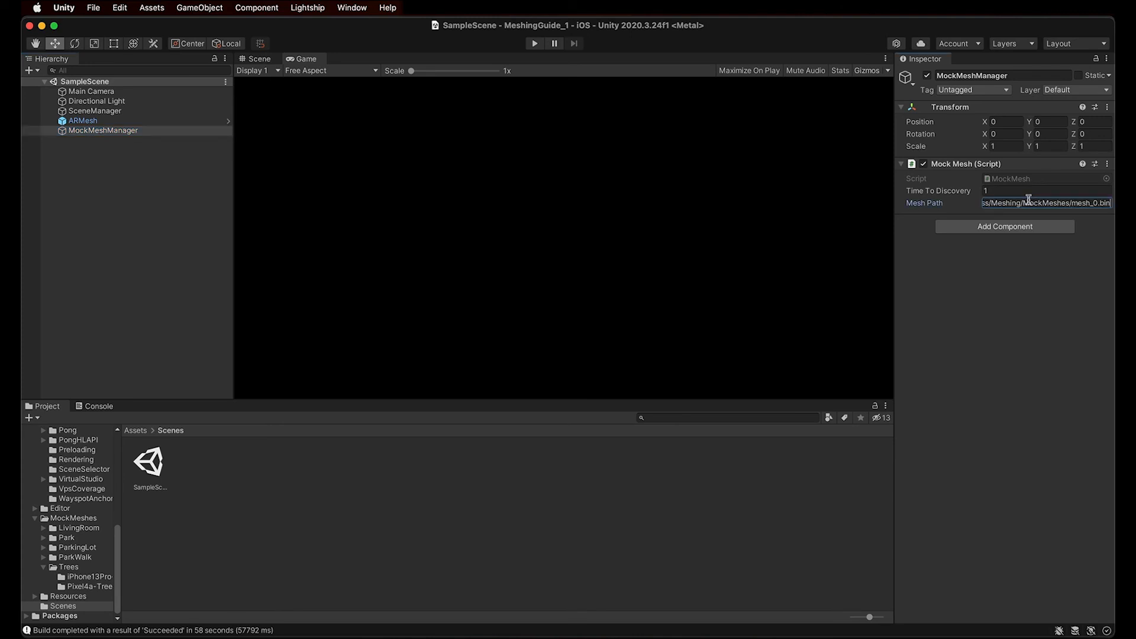
{"action": "left_click", "coordinate": [534, 44]}
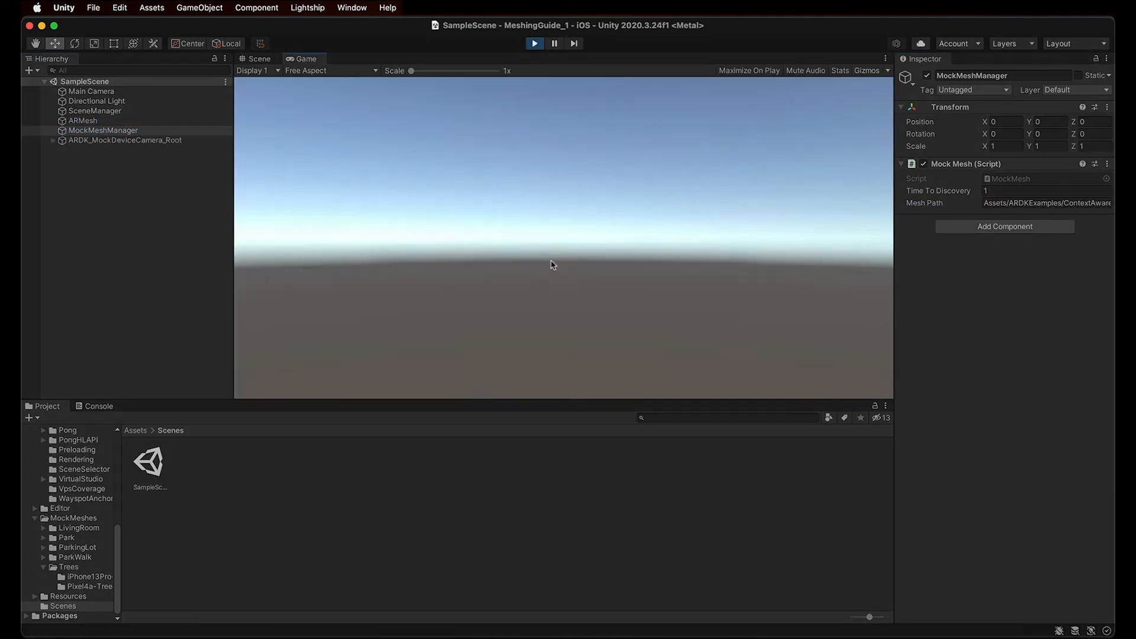